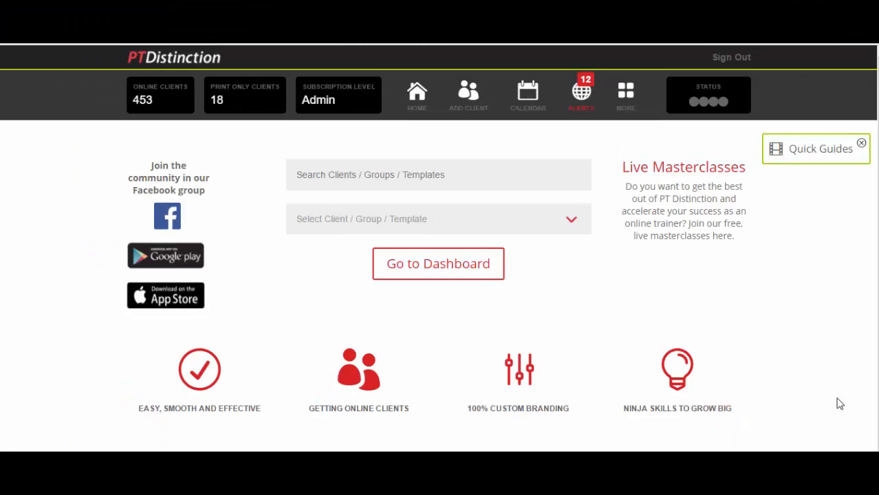
pyautogui.moveTo(770, 384)
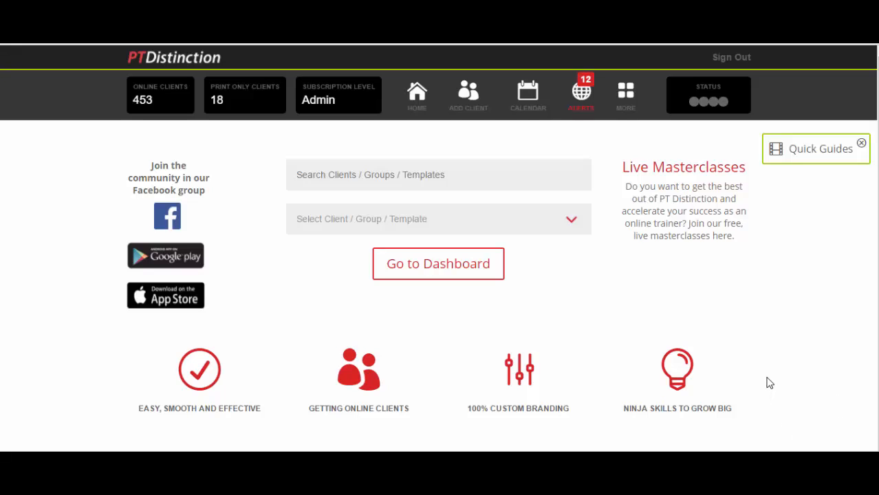
pyautogui.moveTo(677, 314)
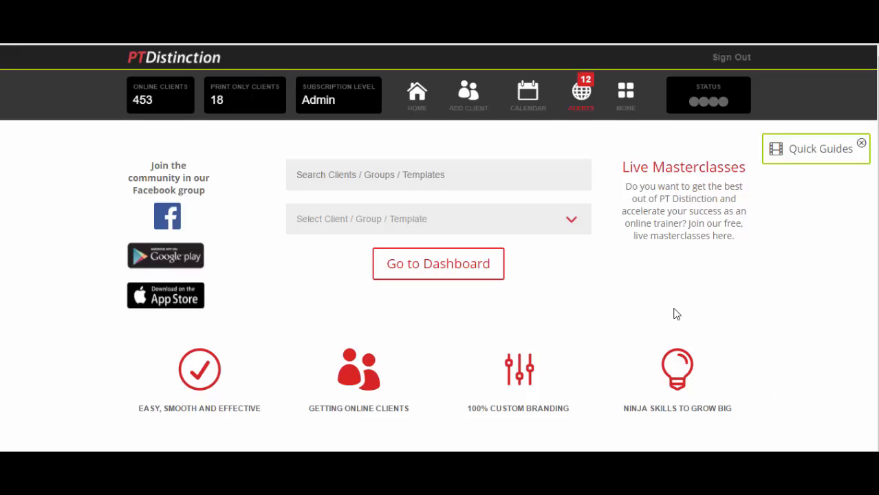
pyautogui.moveTo(477, 202)
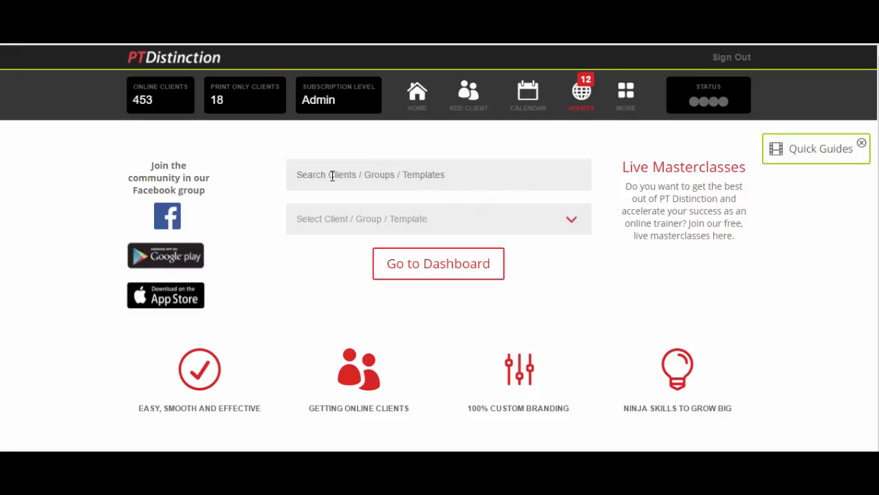
pyautogui.moveTo(477, 218)
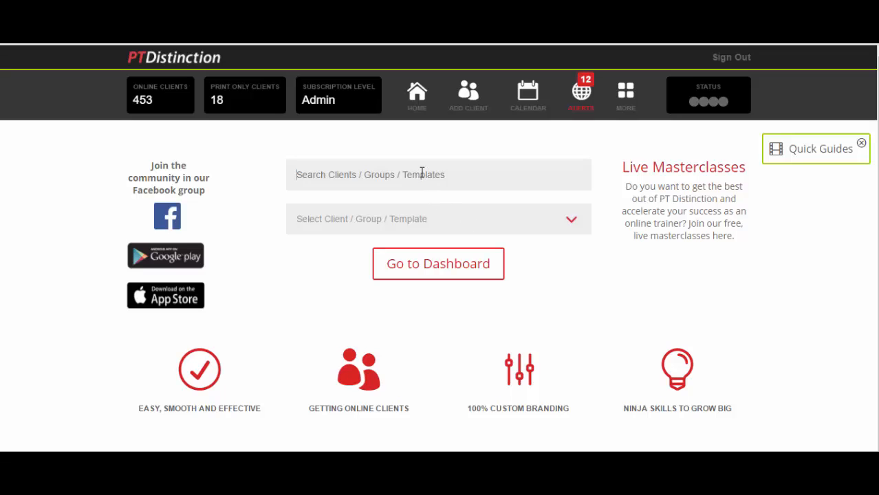
# Search clients for 'VIDEO' and select Video Client from the results
pyautogui.write('VIDEO')
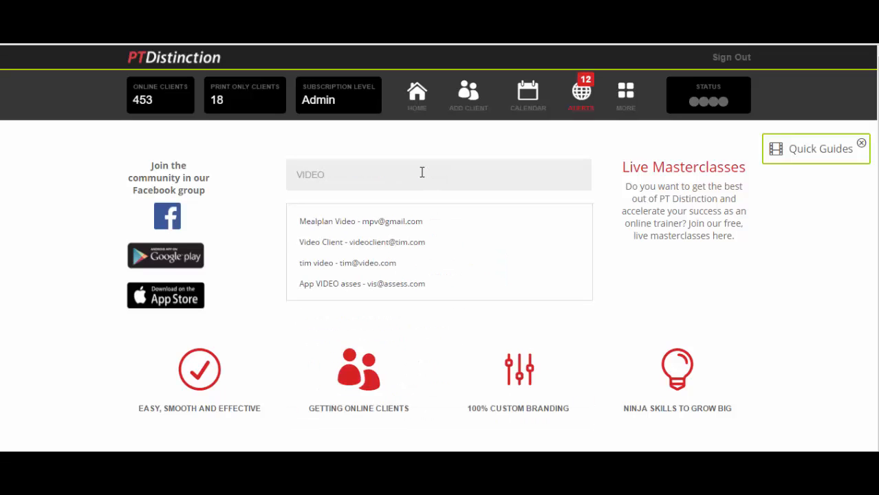
pyautogui.click(362, 242)
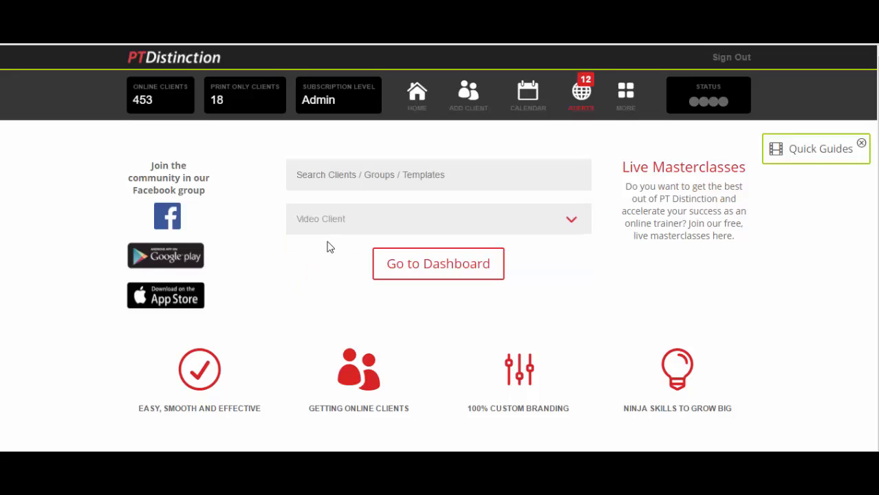
pyautogui.moveTo(438, 263)
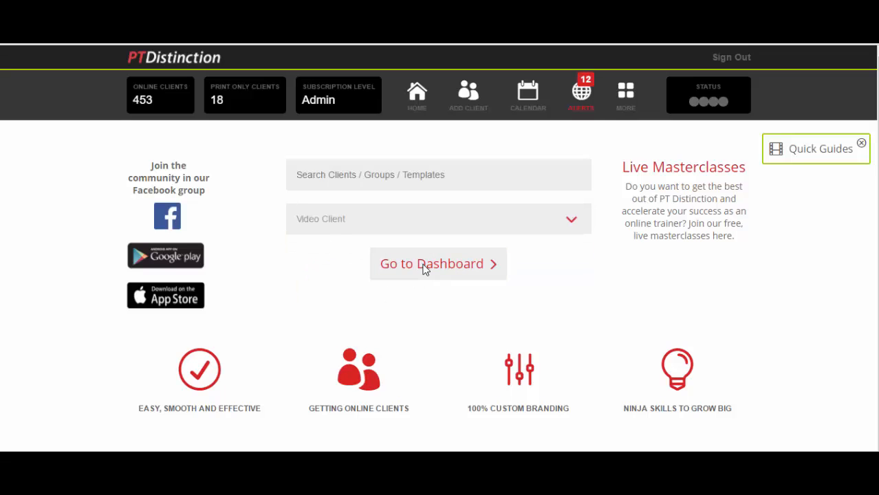
# Open Video Client's dashboard and scroll through the 1–7 May 2017 schedule
pyautogui.click(431, 264)
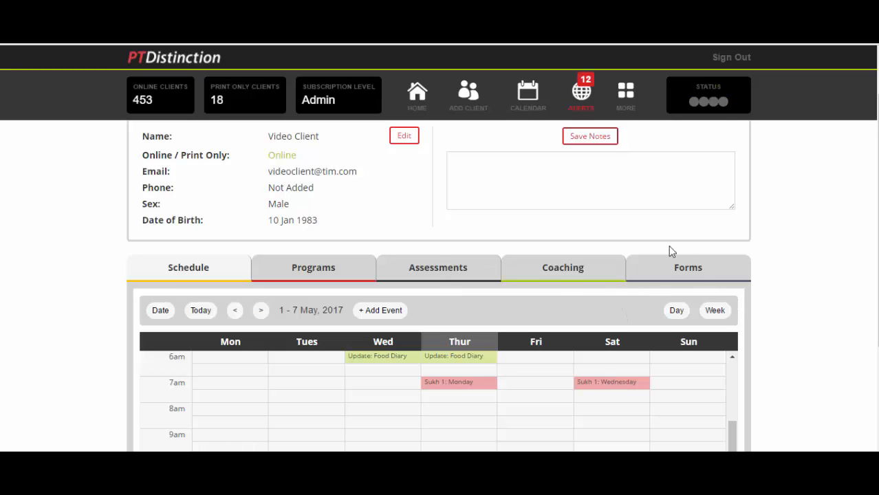
pyautogui.moveTo(369, 243)
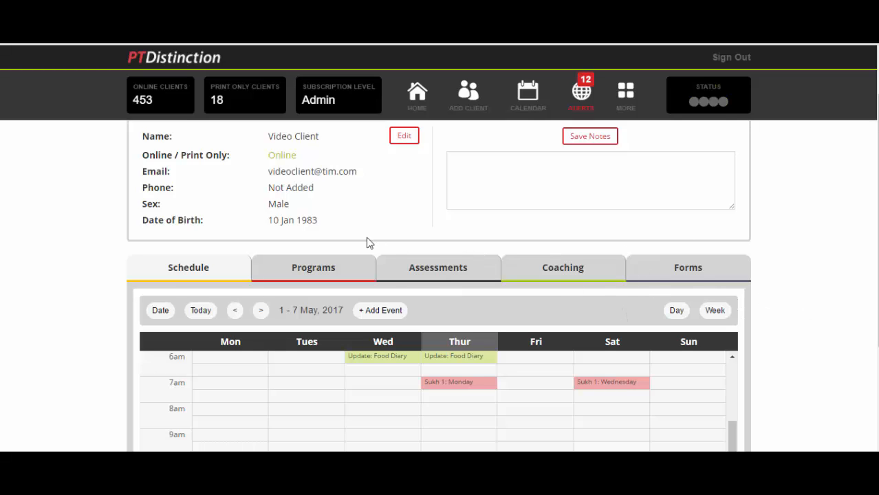
pyautogui.moveTo(595, 369)
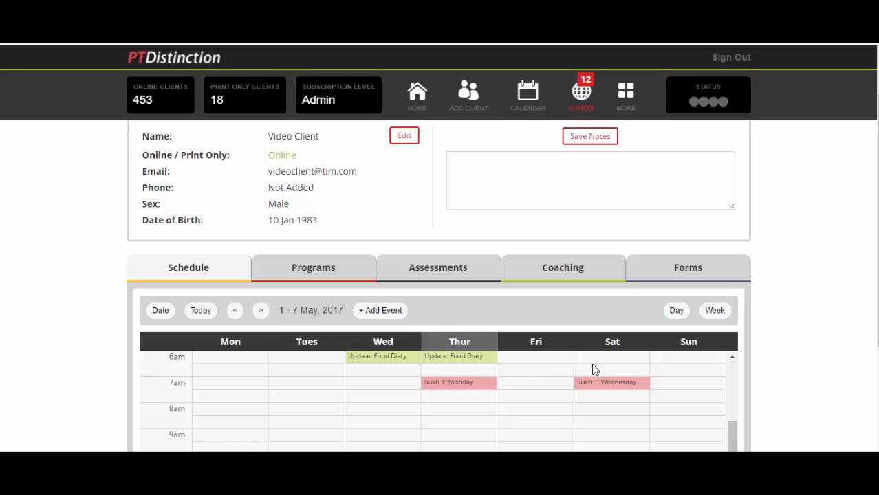
pyautogui.scroll(-3)
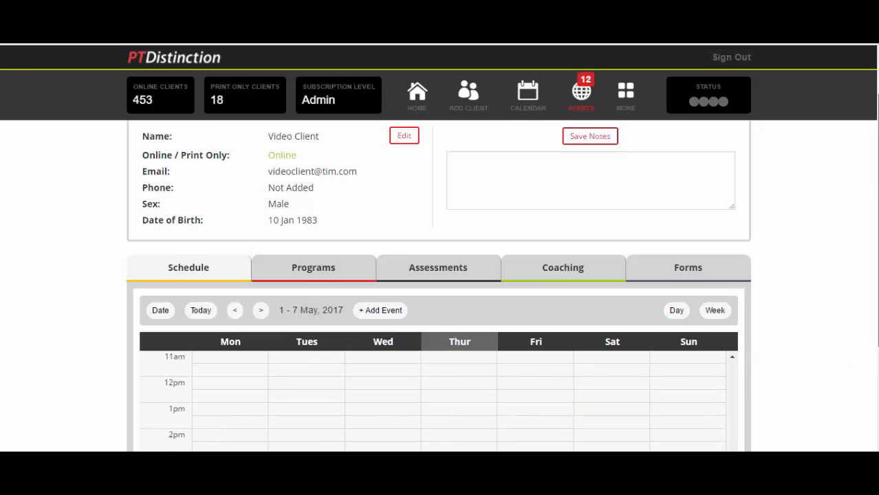
pyautogui.scroll(-3)
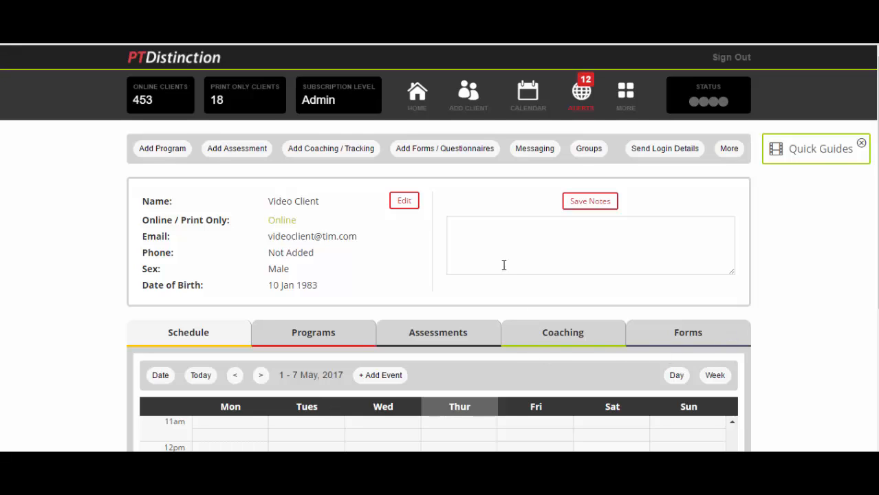
pyautogui.moveTo(526, 162)
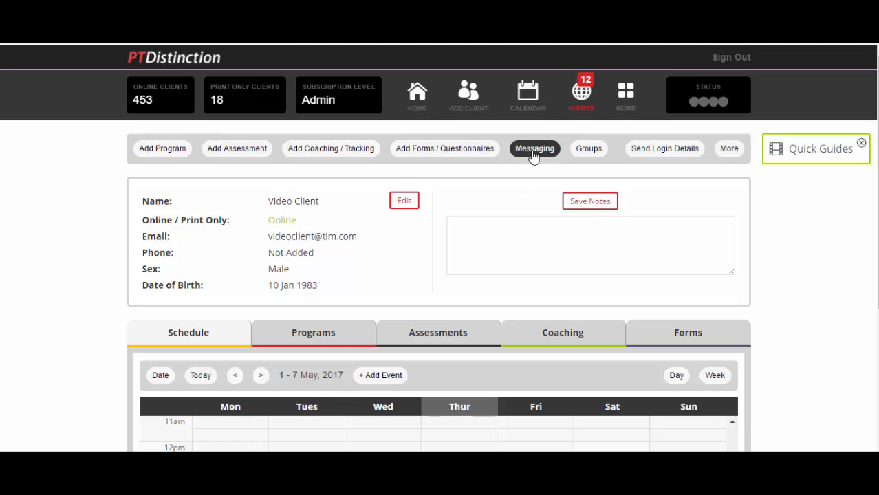
# Open Video Client's Messaging page and expand SMS into One Off, Repeated and Scheduled
pyautogui.click(535, 148)
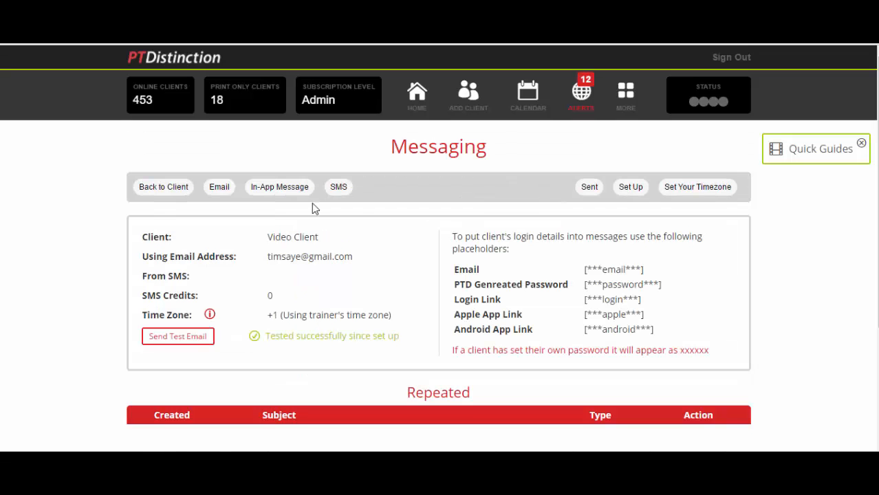
pyautogui.moveTo(339, 196)
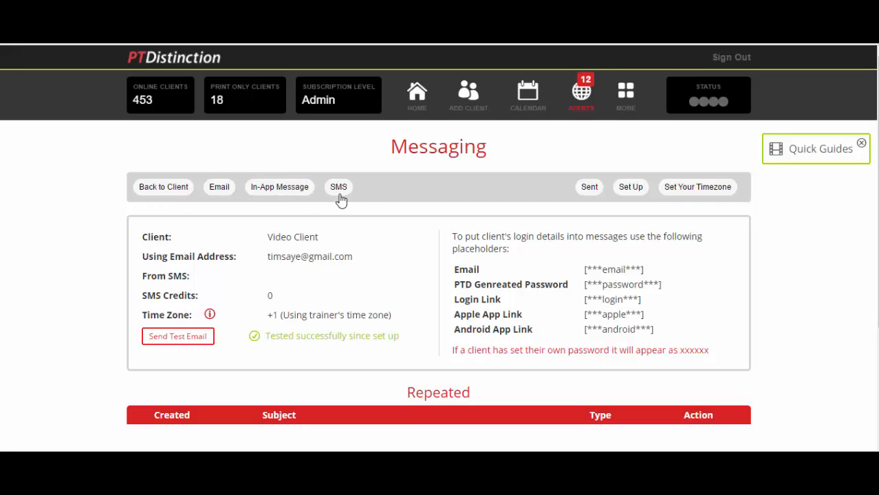
pyautogui.moveTo(339, 187)
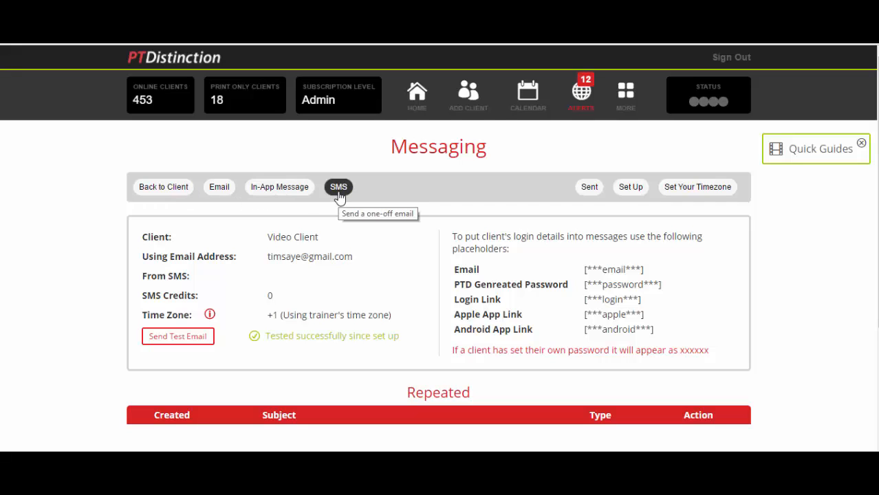
pyautogui.click(338, 186)
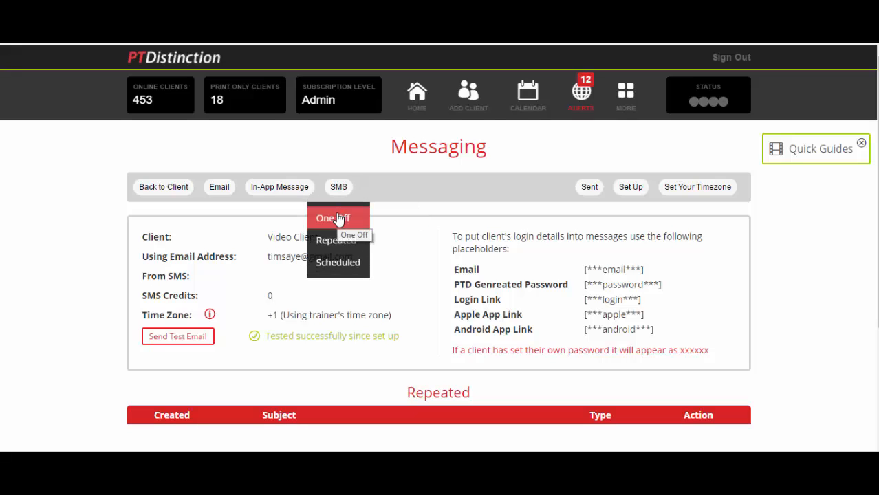
pyautogui.moveTo(335, 240)
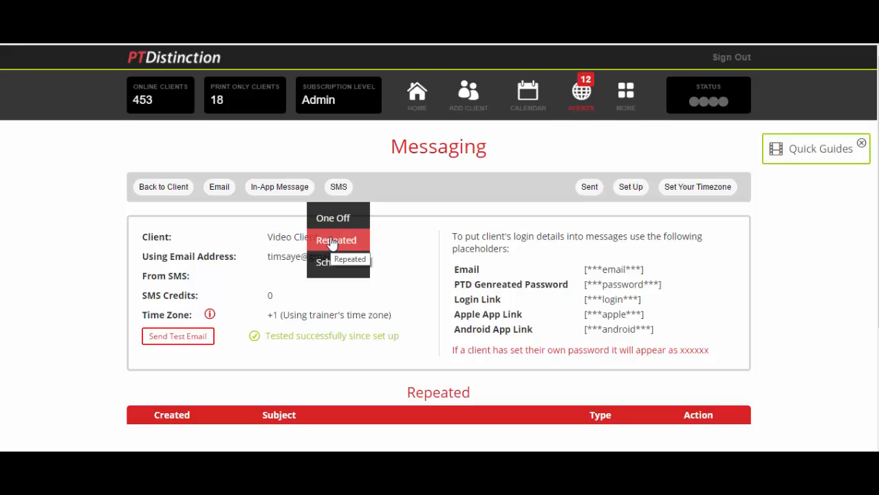
pyautogui.moveTo(337, 262)
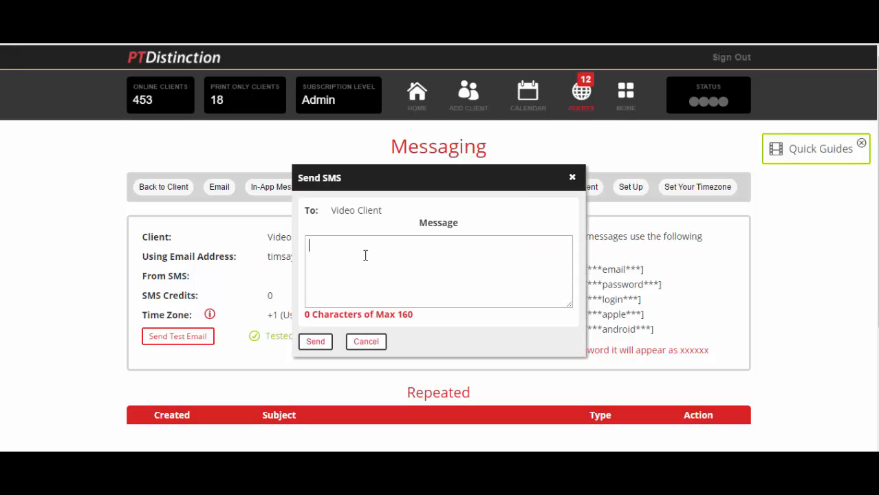
pyautogui.write('FFF')
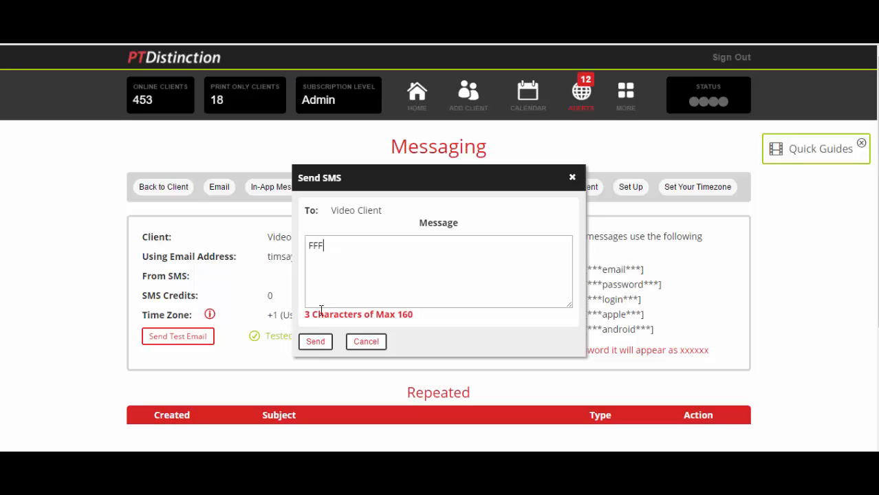
pyautogui.moveTo(563, 230)
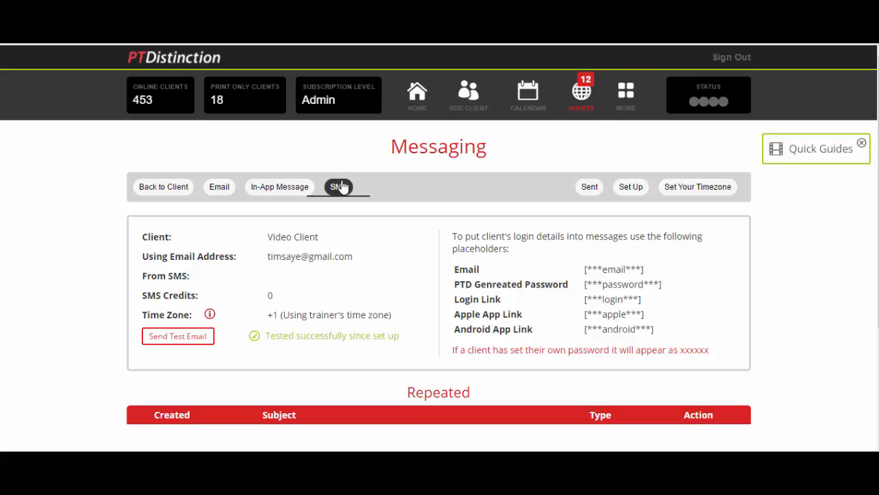
pyautogui.click(338, 187)
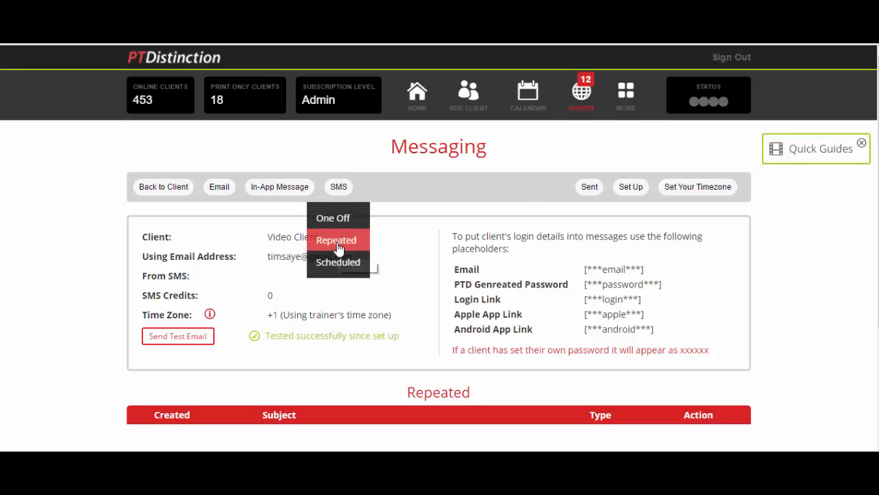
pyautogui.click(336, 239)
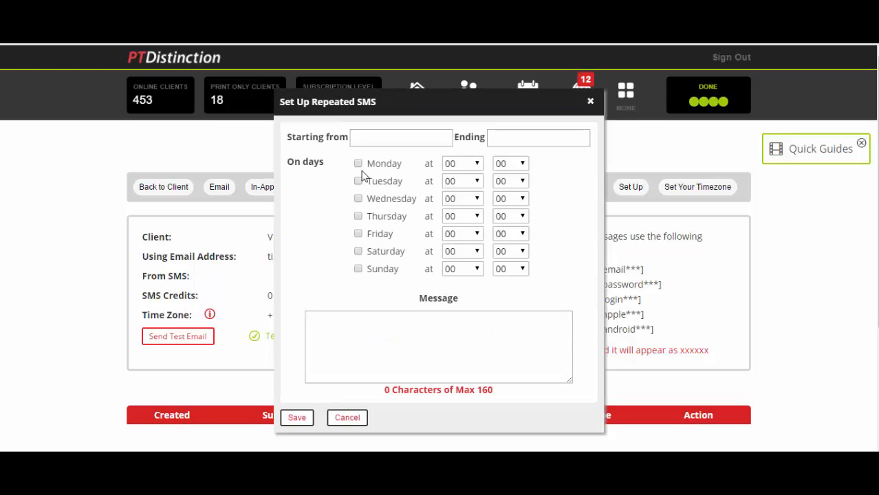
pyautogui.click(401, 137)
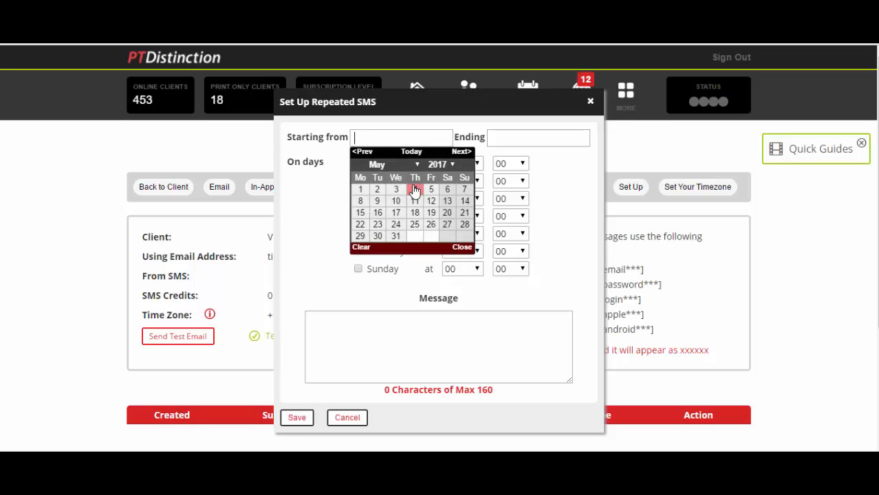
pyautogui.click(415, 189)
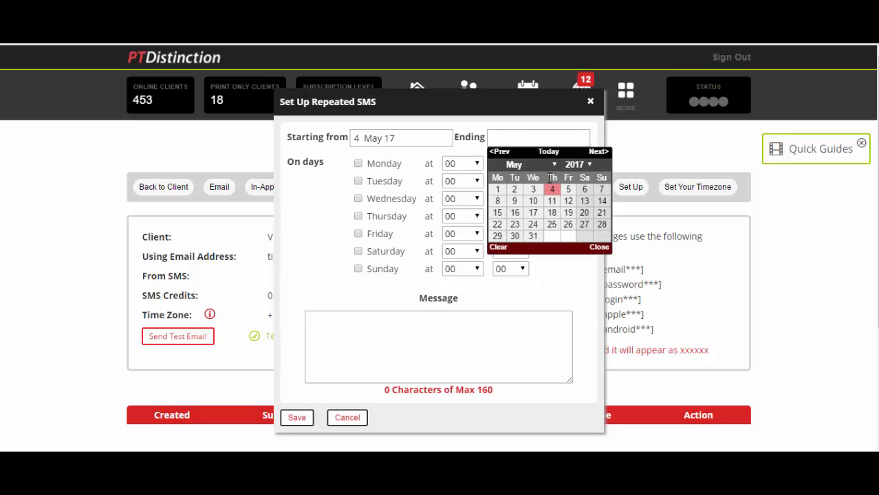
pyautogui.click(552, 225)
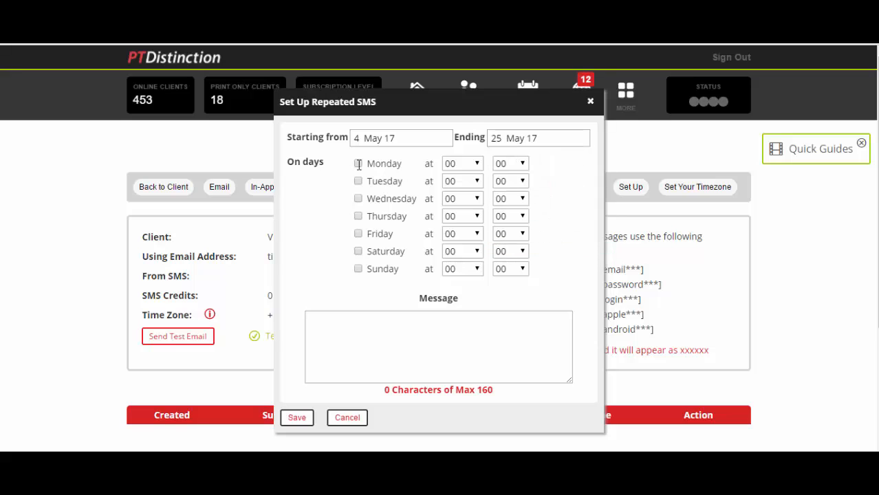
pyautogui.click(358, 198)
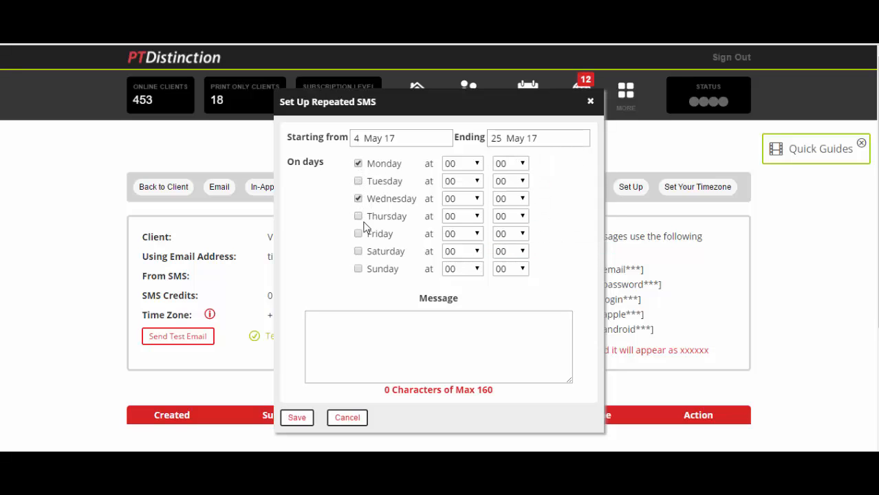
pyautogui.click(358, 233)
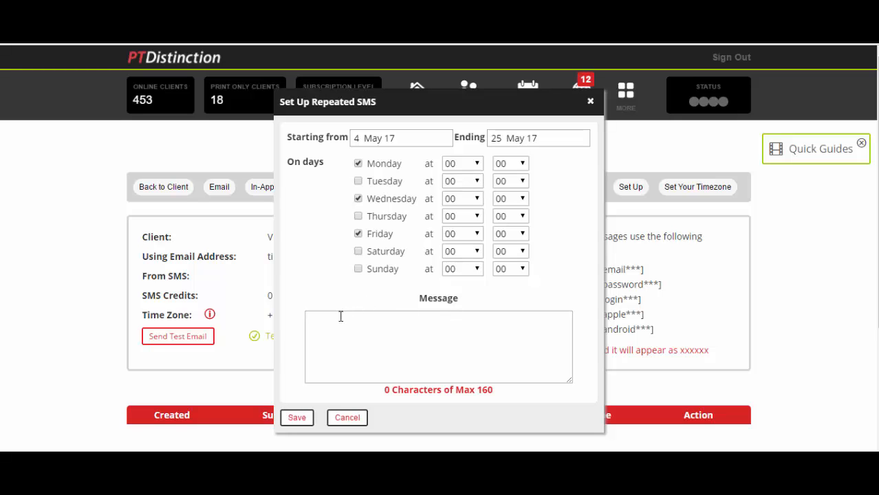
pyautogui.write('FFF')
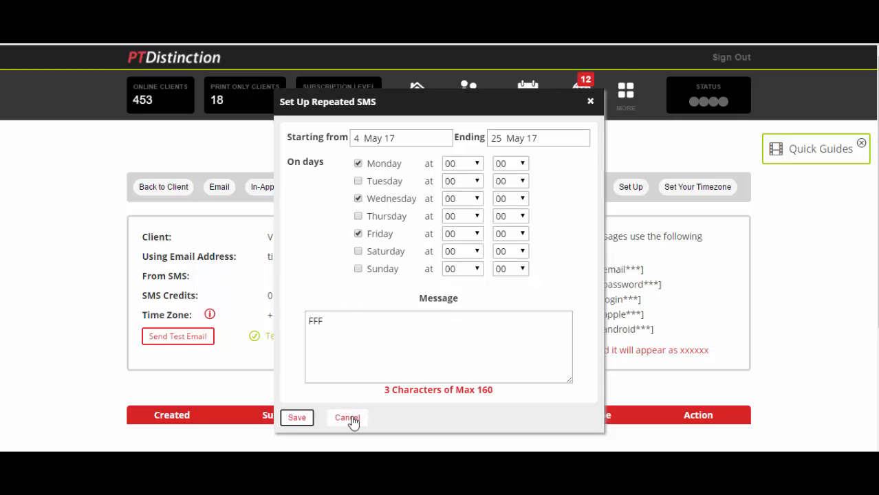
pyautogui.click(347, 417)
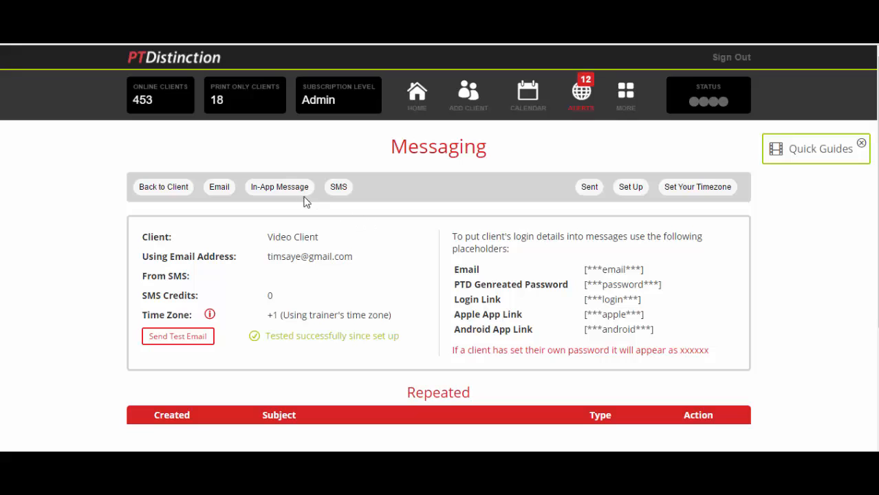
pyautogui.click(279, 186)
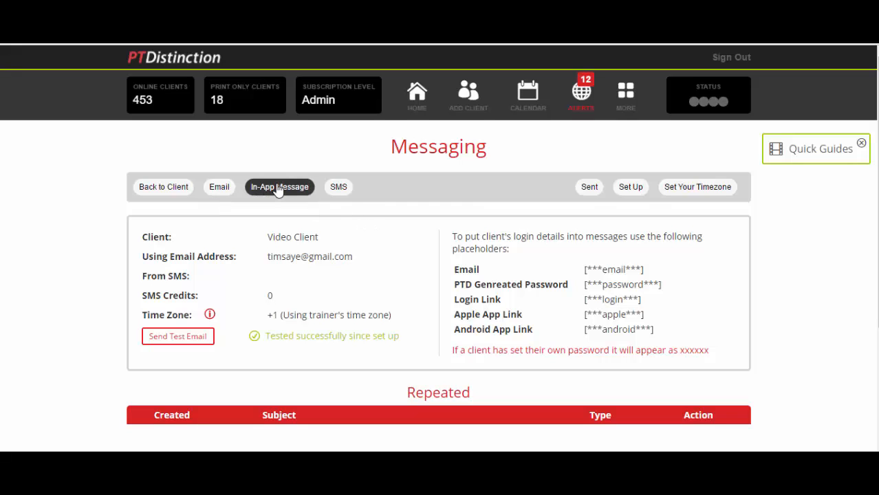
pyautogui.moveTo(279, 187)
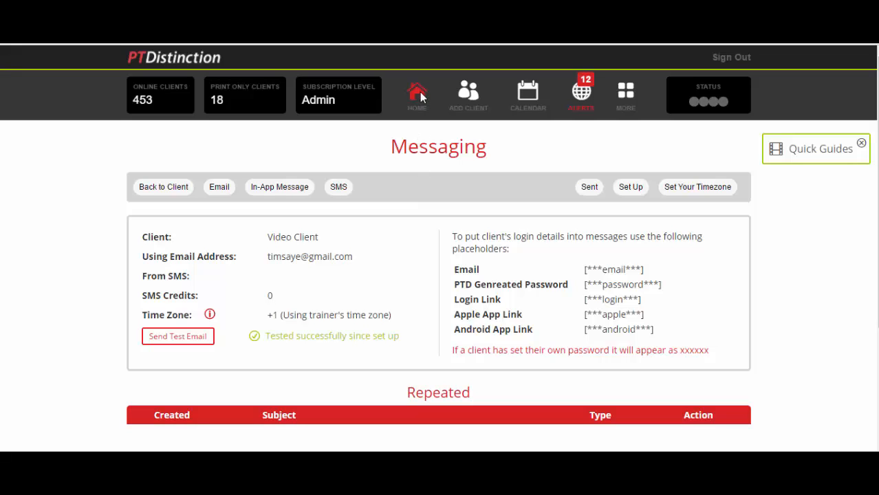
# Go back home and select Group: 30 Day Online PT Challenge
pyautogui.click(417, 93)
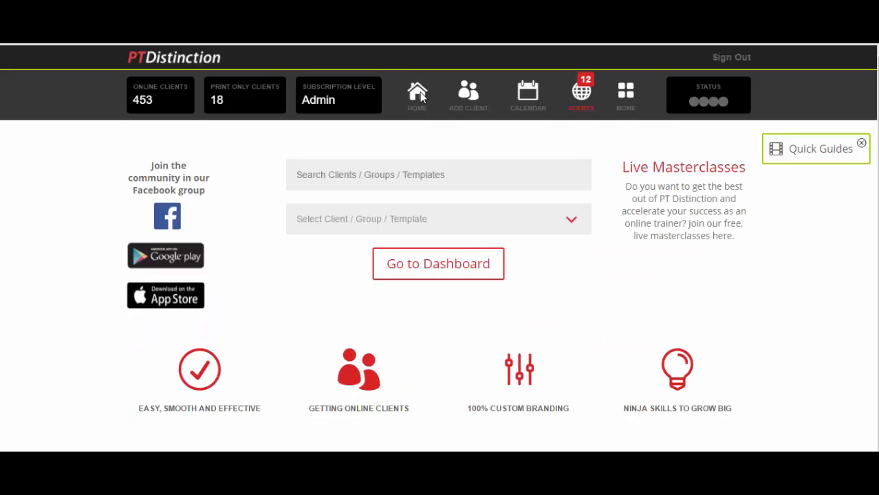
pyautogui.moveTo(645, 273)
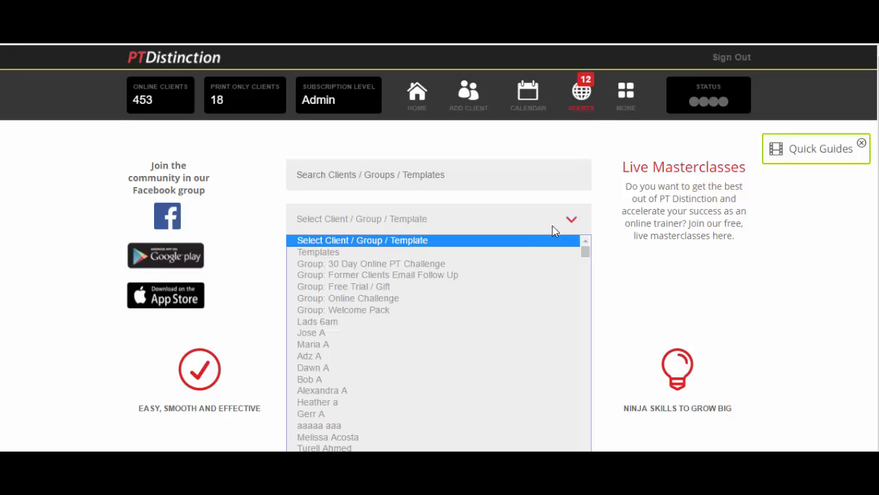
pyautogui.moveTo(502, 287)
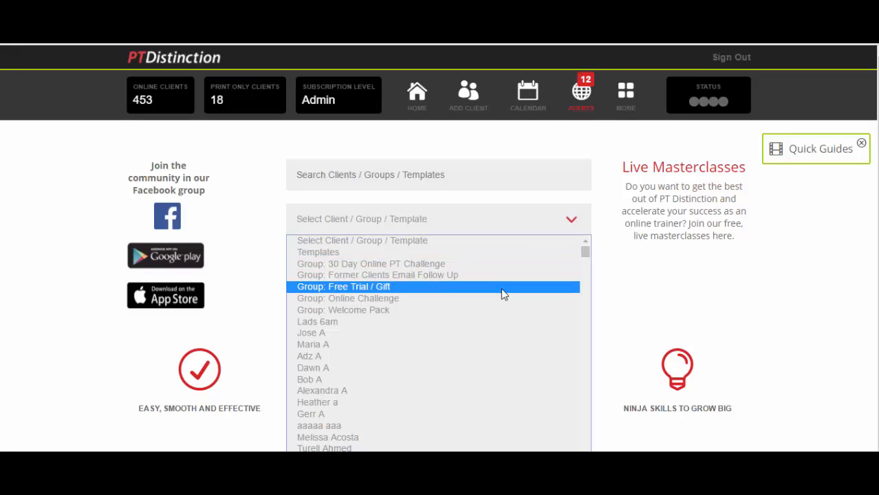
pyautogui.moveTo(487, 299)
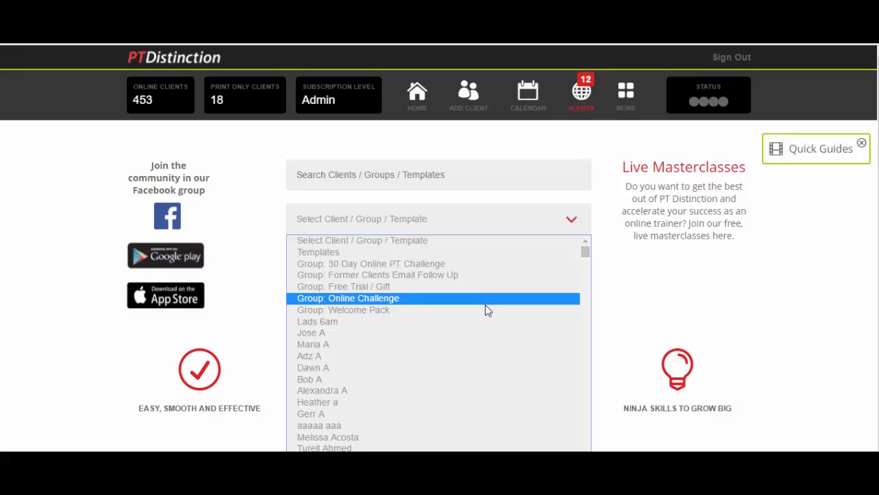
pyautogui.moveTo(482, 287)
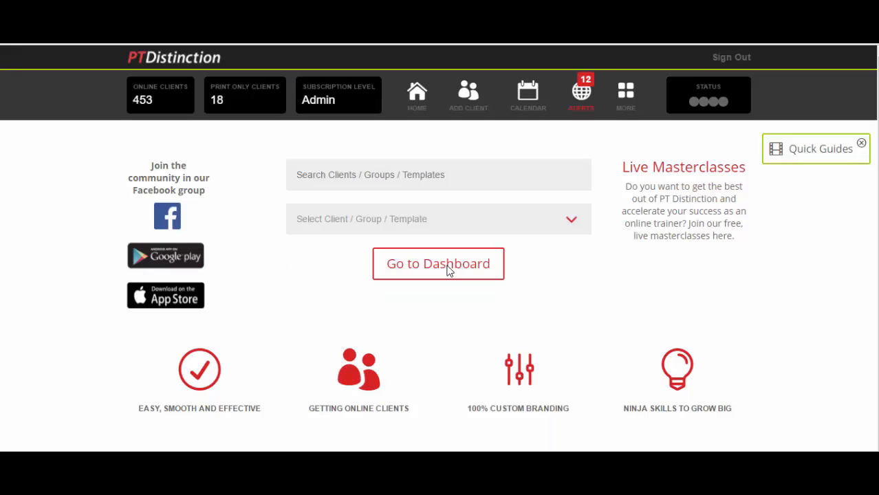
pyautogui.click(439, 219)
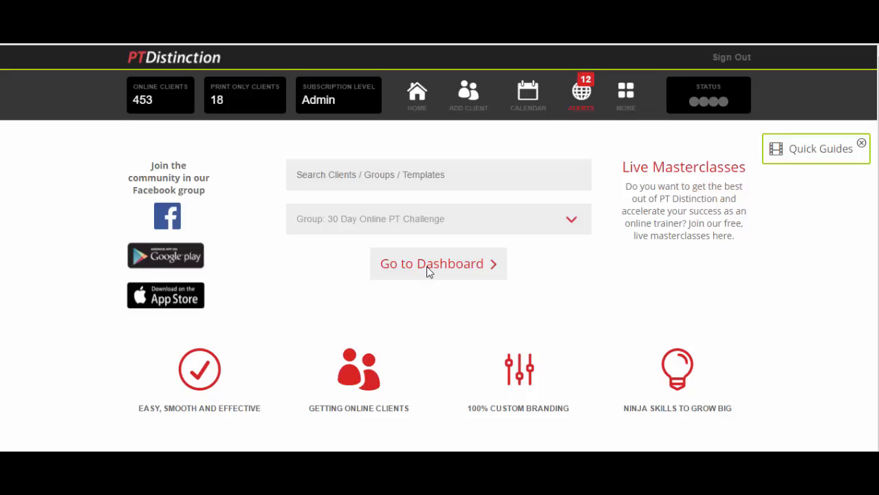
# Open the 30 Day Online PT Challenge dashboard showing 308 members and the weekly schedule
pyautogui.click(438, 263)
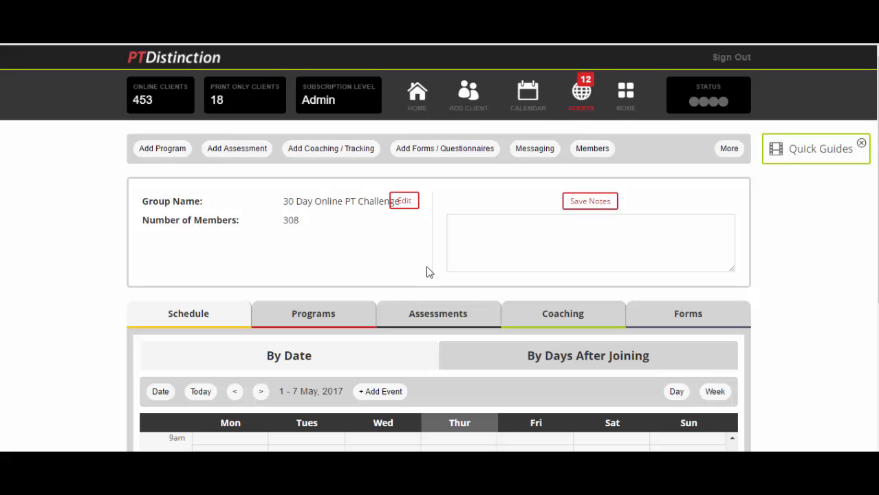
pyautogui.moveTo(429, 273)
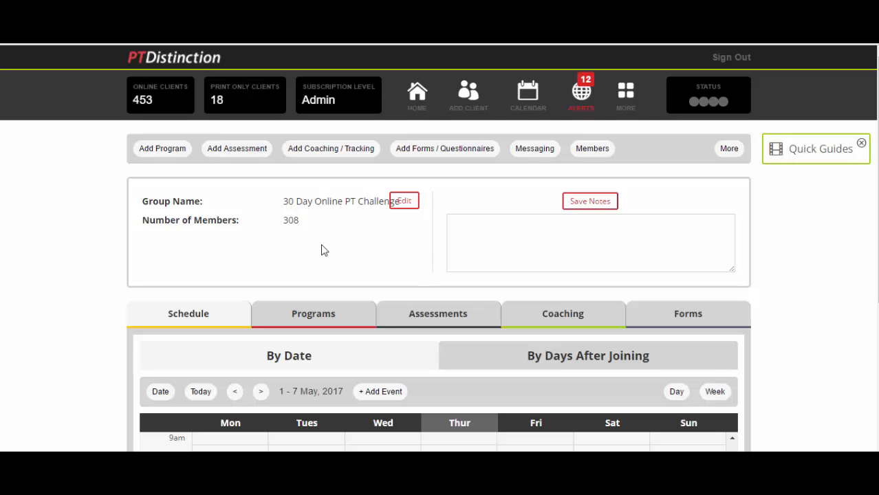
pyautogui.moveTo(330, 259)
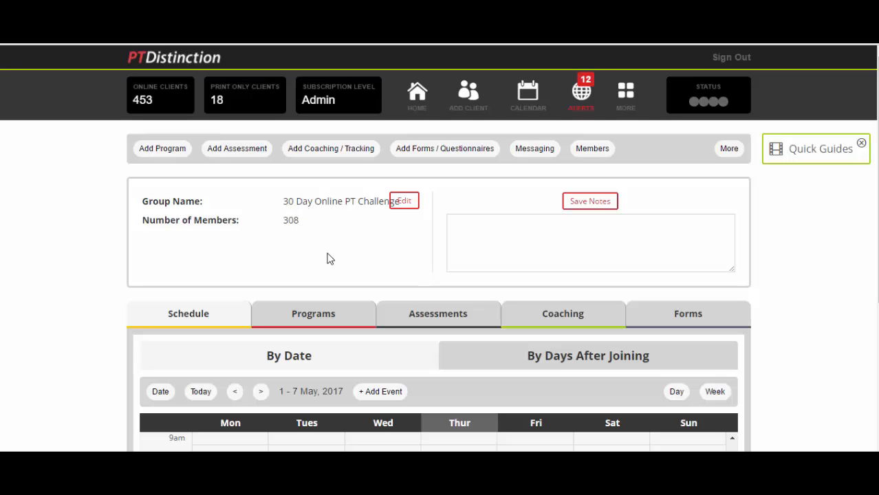
pyautogui.moveTo(414, 257)
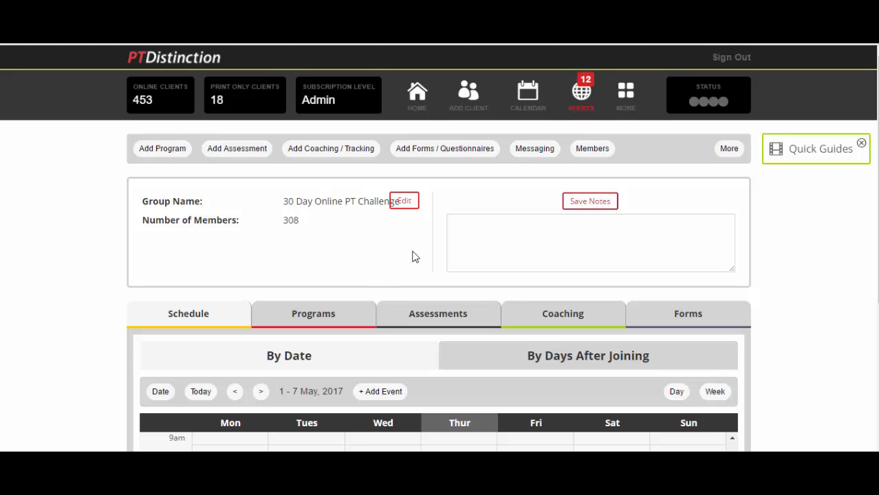
pyautogui.moveTo(534, 149)
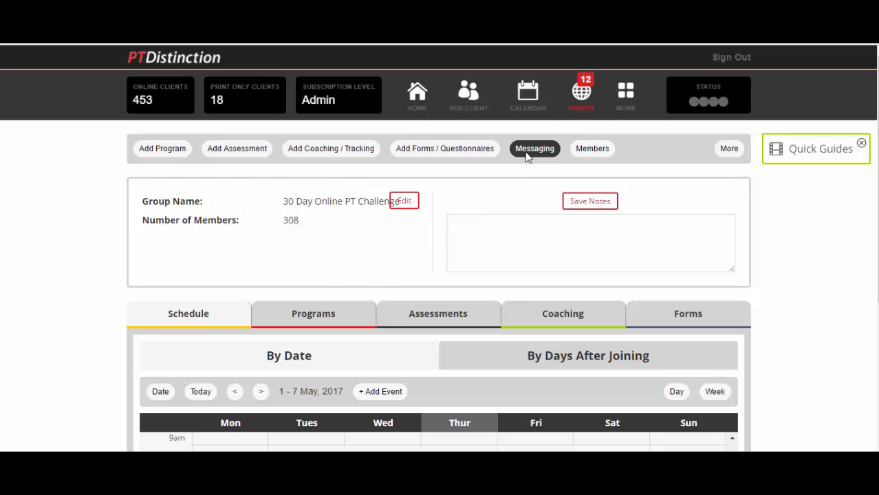
# Open the group's Messaging page and expand In-App Message into One Off, Repeated and Scheduled
pyautogui.click(534, 149)
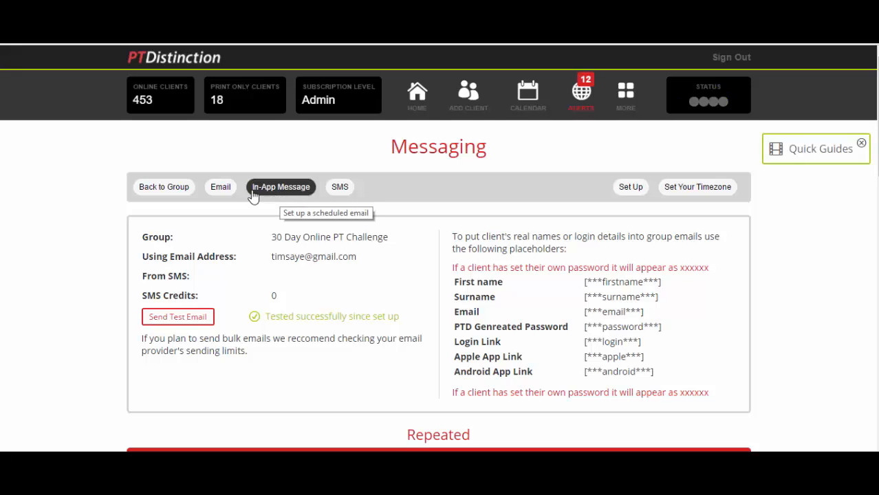
pyautogui.moveTo(289, 196)
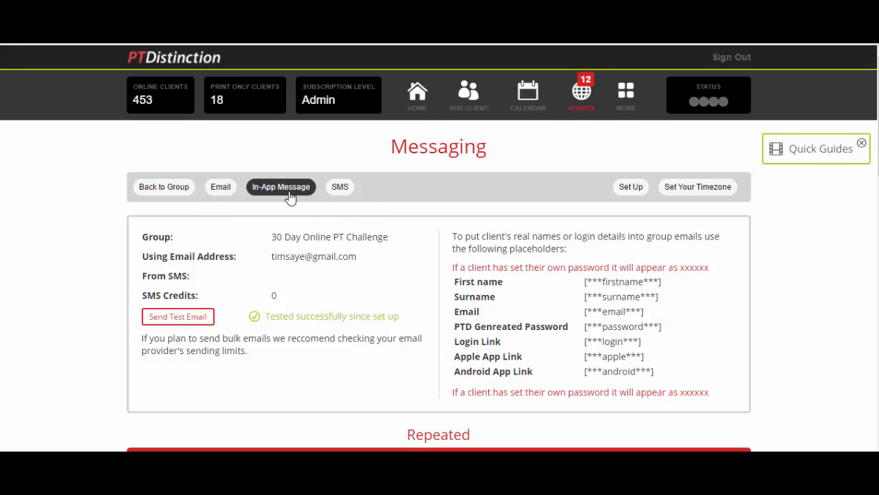
pyautogui.click(280, 186)
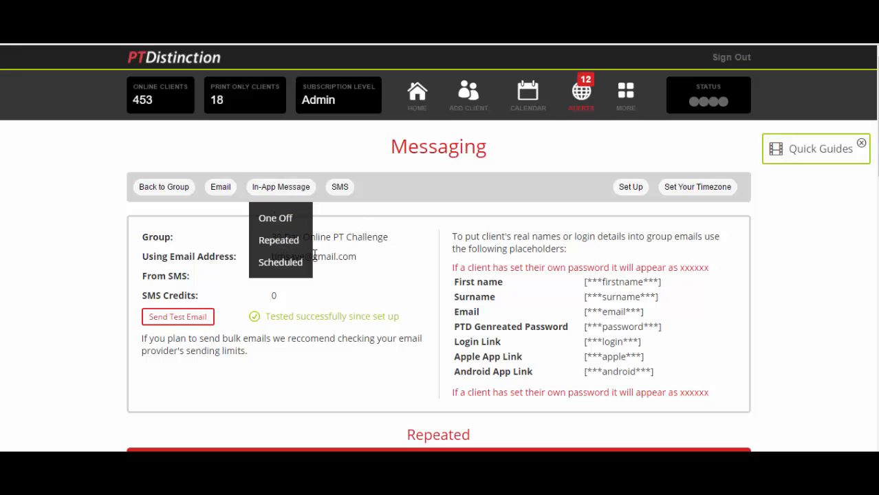
pyautogui.moveTo(280, 262)
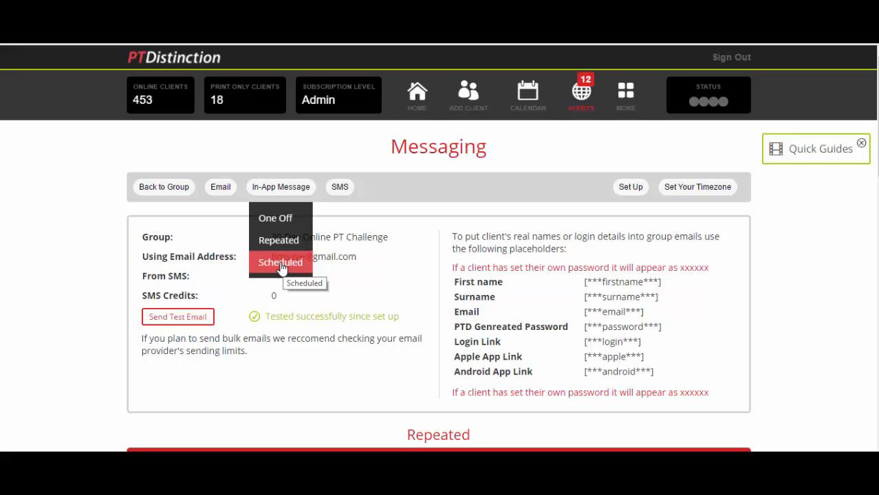
# Start a scheduled in-app message titled 'Todays Training'
pyautogui.click(280, 262)
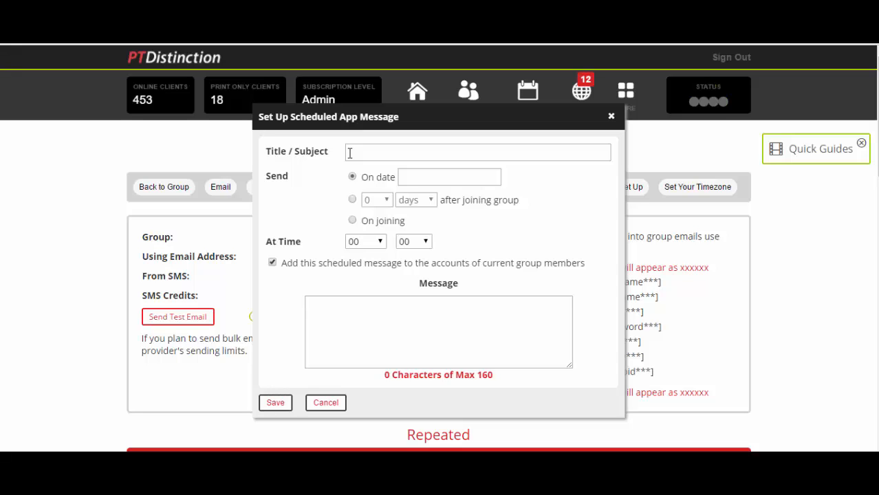
pyautogui.write('To')
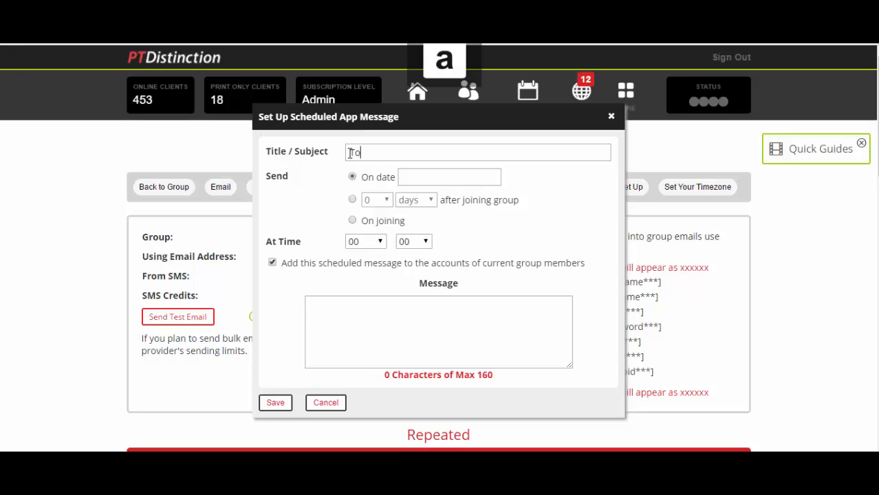
pyautogui.write('Todays Training')
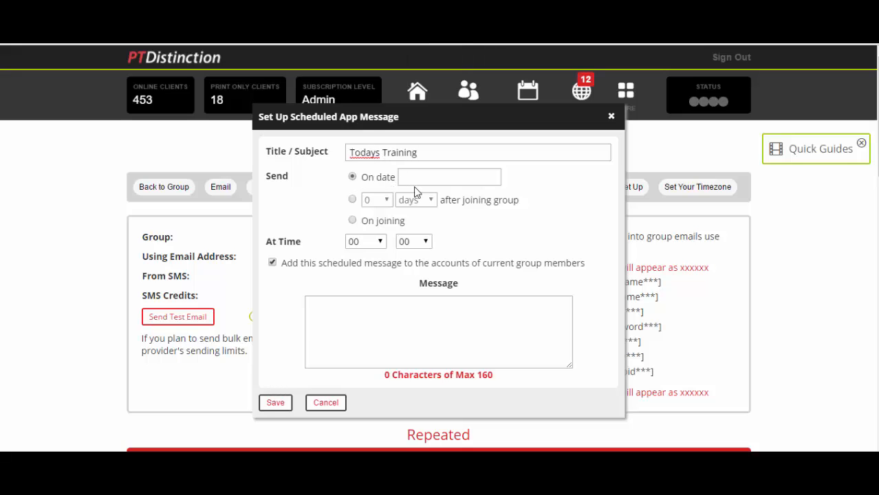
# Schedule it for 1 day after joining the group, with message text 'hdghdgdg'
pyautogui.click(352, 200)
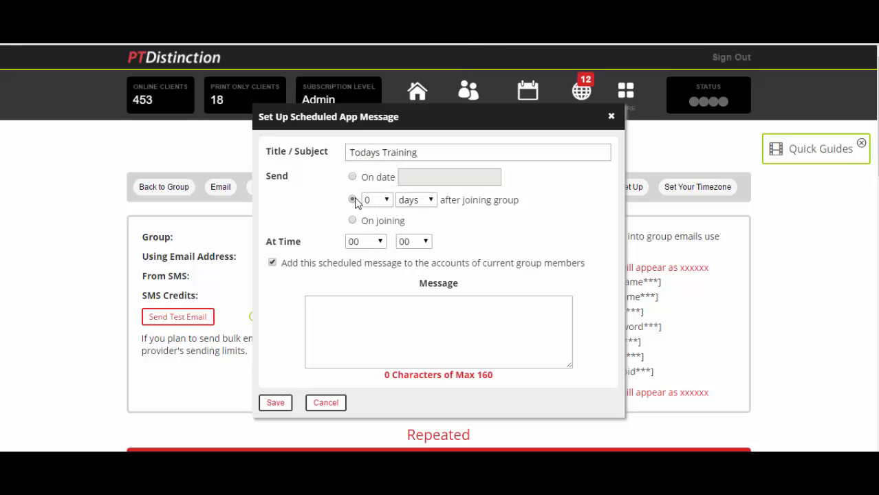
pyautogui.click(377, 199)
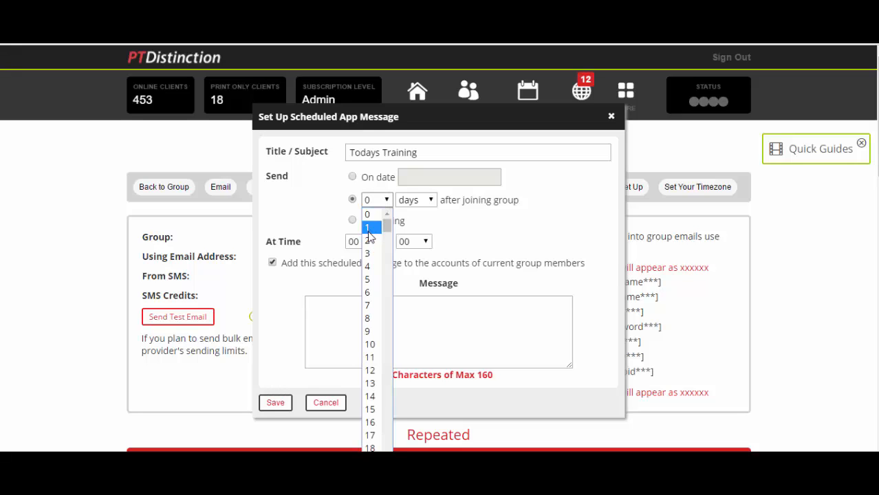
pyautogui.click(370, 227)
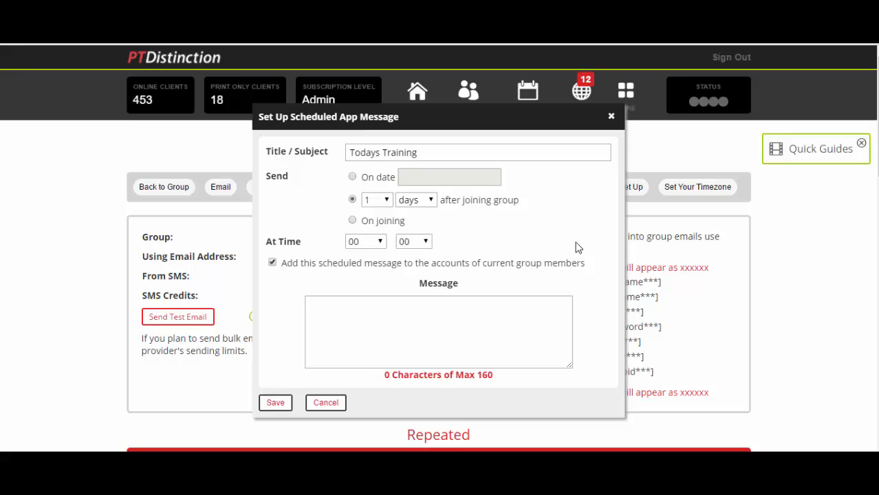
pyautogui.moveTo(538, 212)
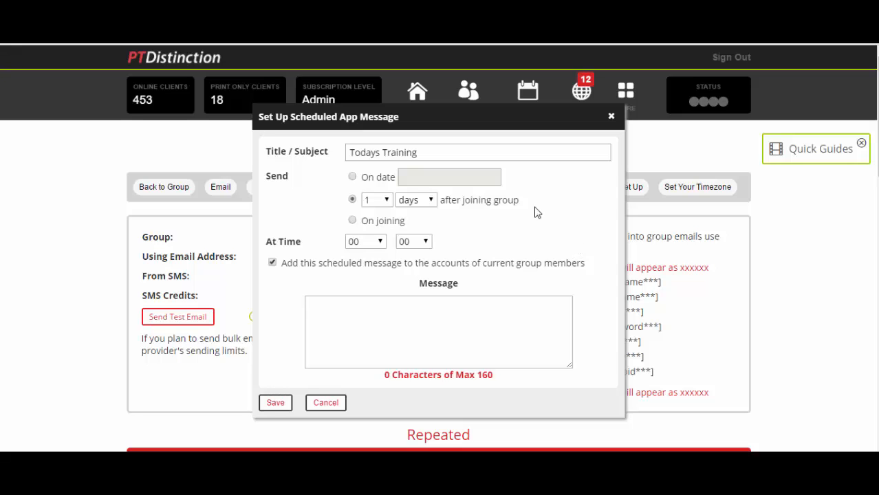
pyautogui.moveTo(353, 265)
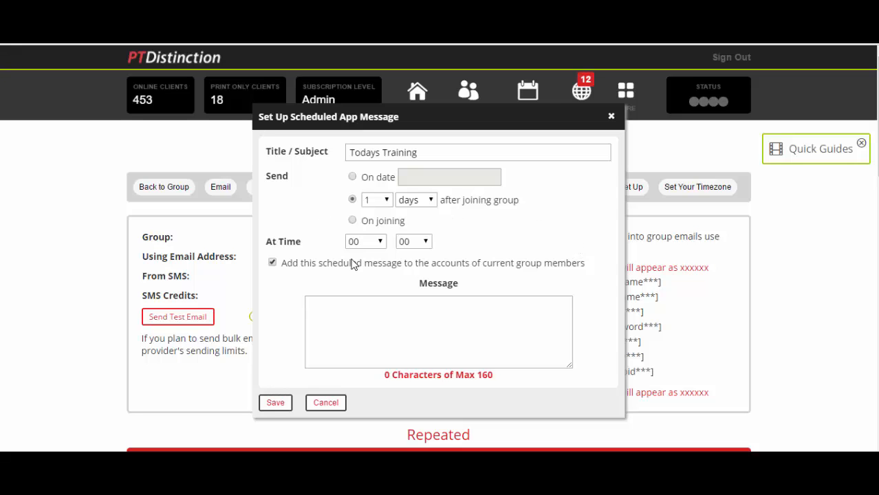
pyautogui.write('h')
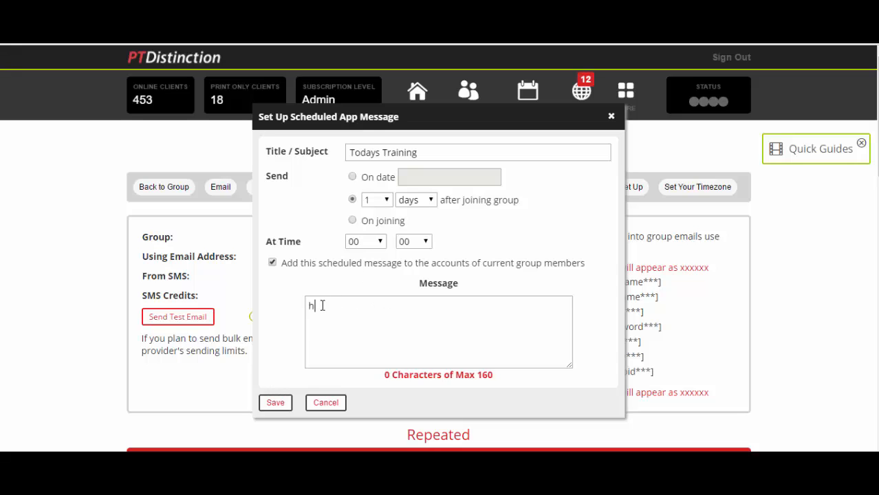
pyautogui.write('dghdgdg')
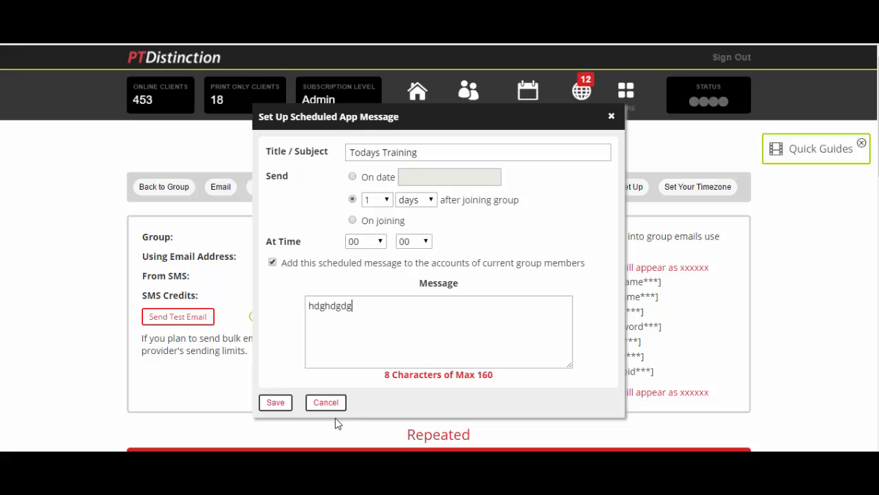
pyautogui.moveTo(472, 251)
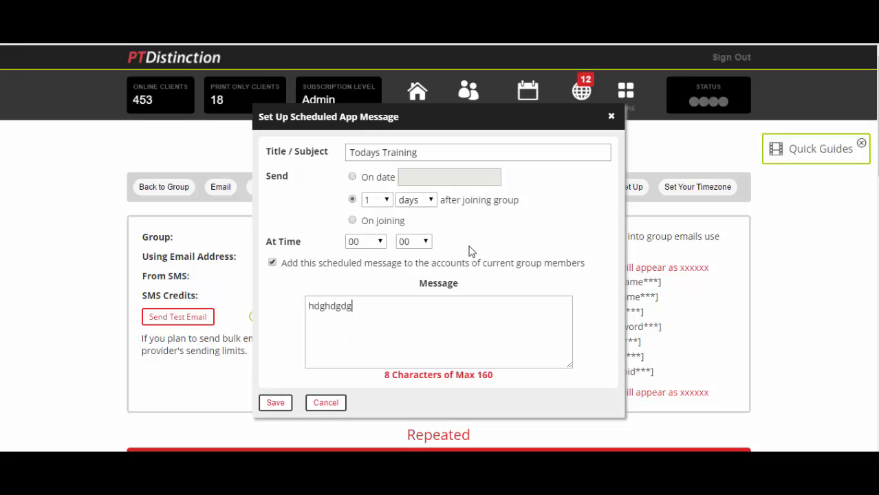
pyautogui.moveTo(600, 173)
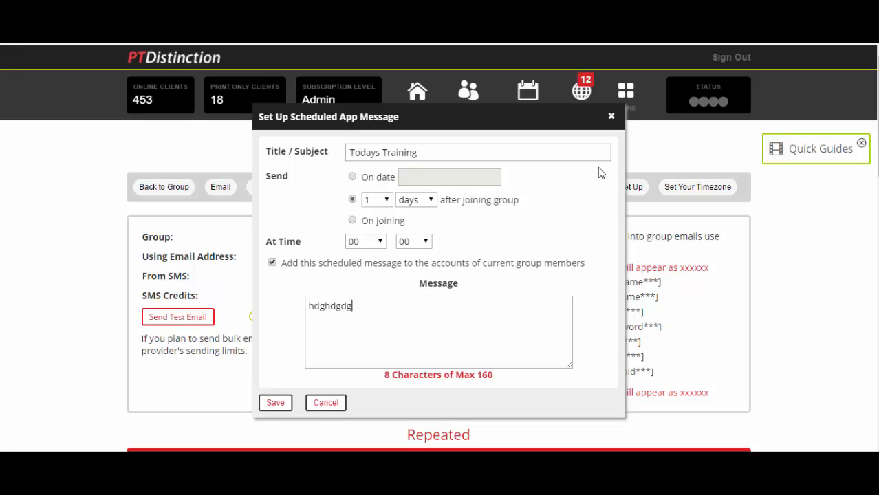
pyautogui.click(325, 402)
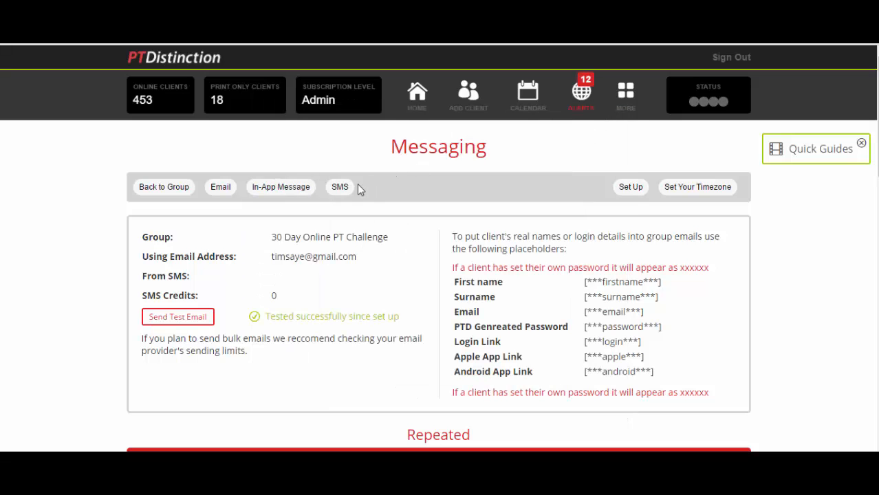
pyautogui.click(281, 187)
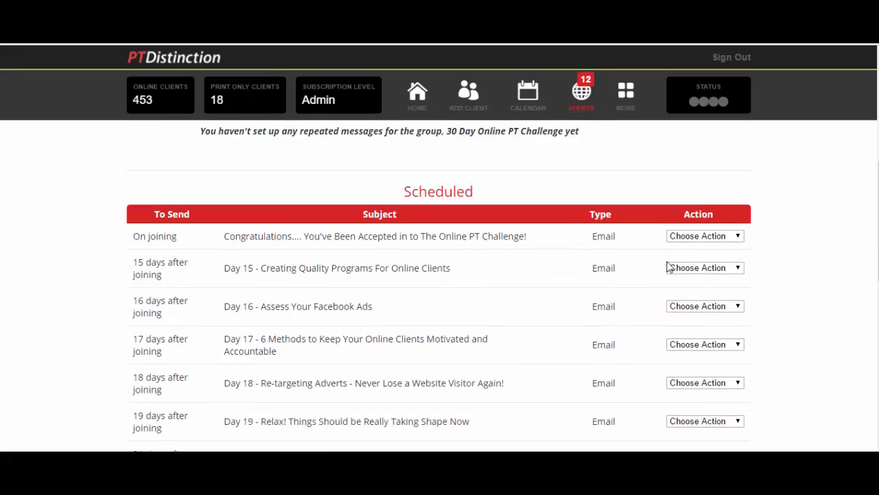
pyautogui.scroll(-3)
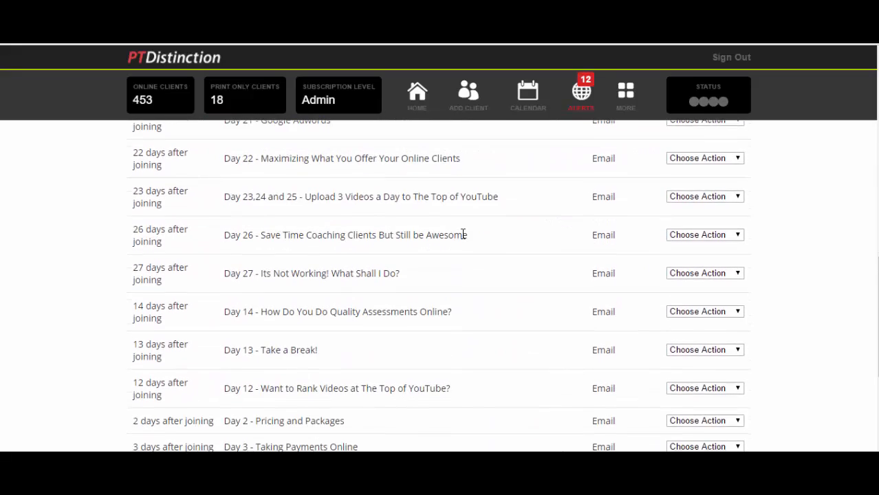
pyautogui.scroll(-3)
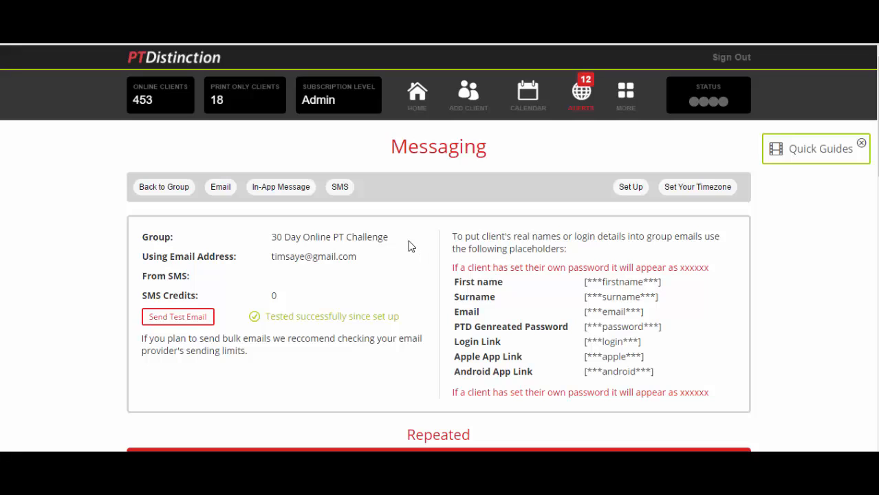
pyautogui.moveTo(366, 194)
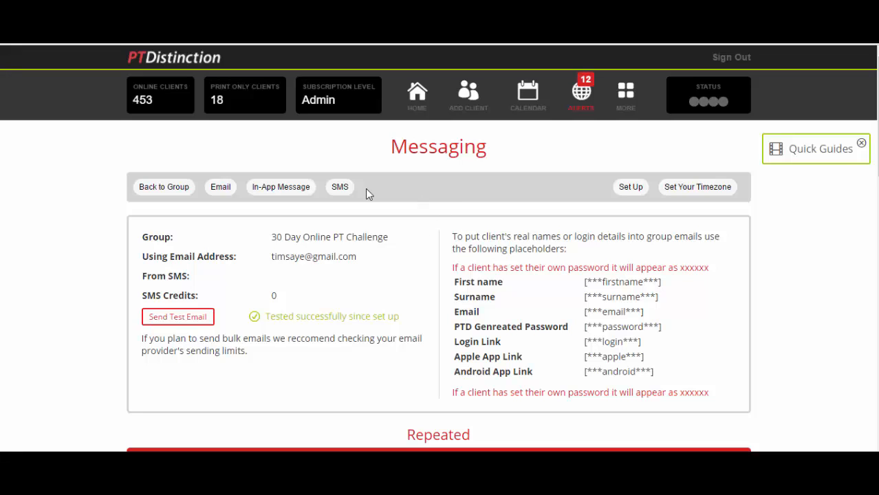
pyautogui.moveTo(537, 169)
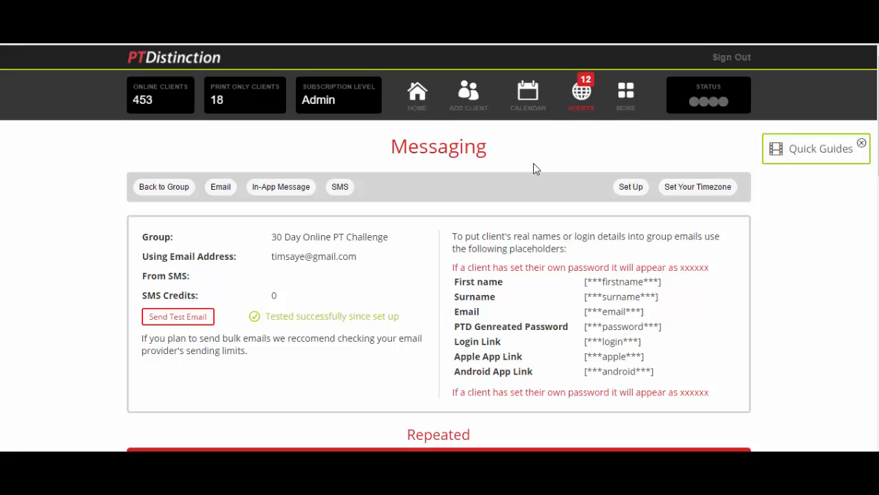
pyautogui.moveTo(544, 166)
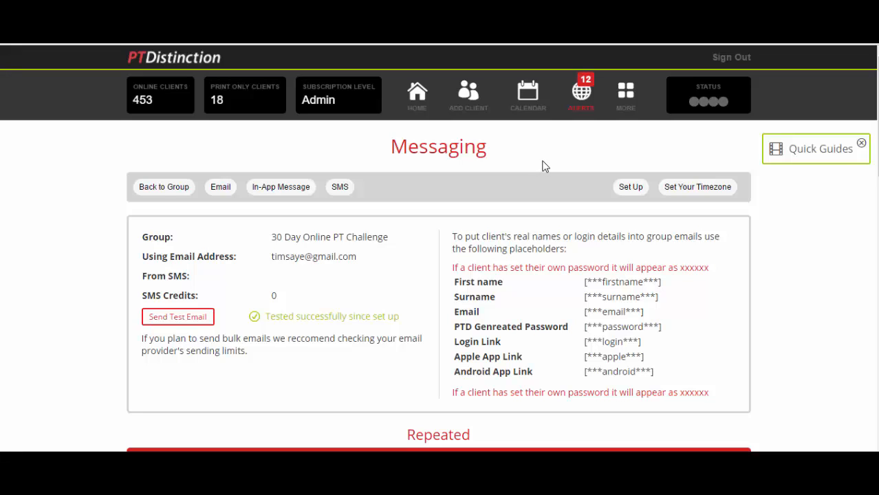
pyautogui.moveTo(542, 169)
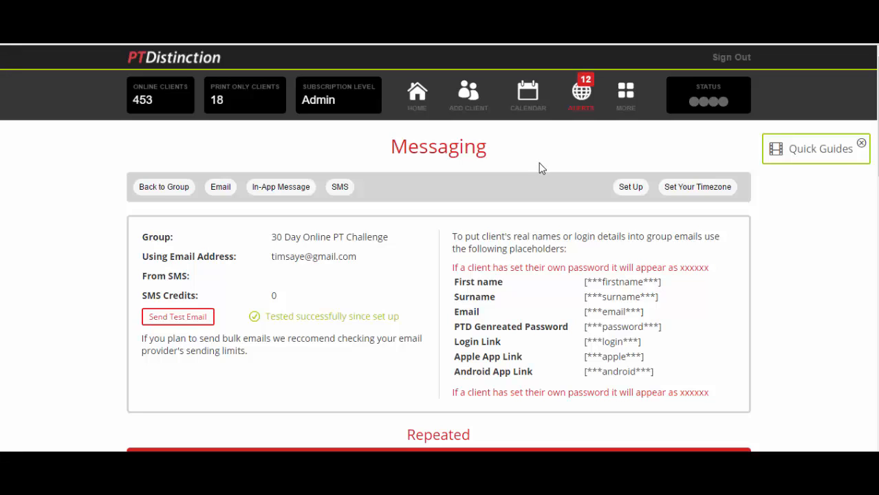
pyautogui.moveTo(831, 389)
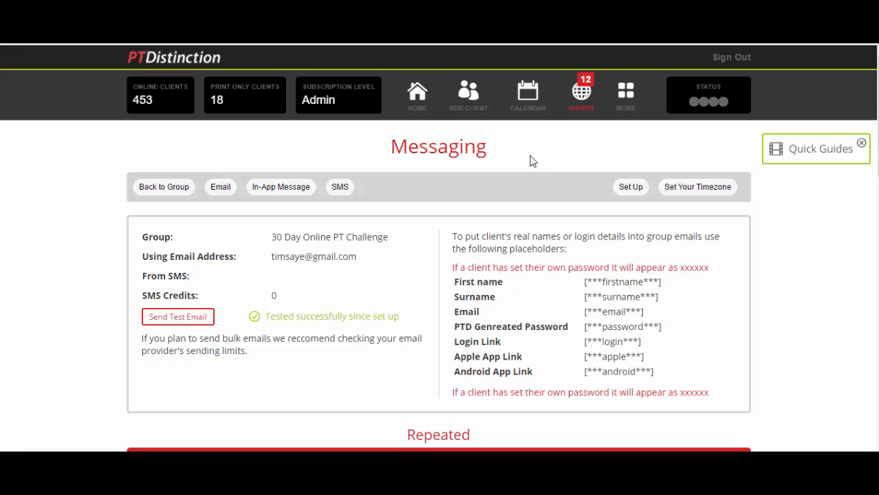
pyautogui.moveTo(521, 141)
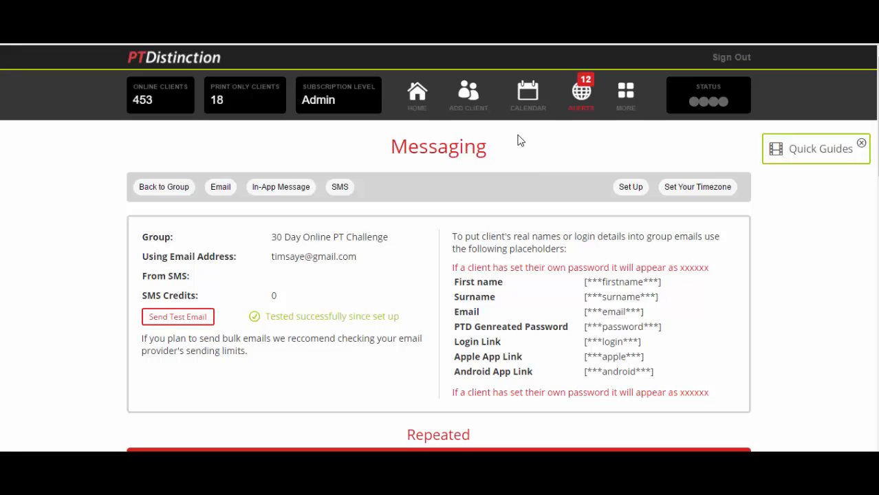
pyautogui.moveTo(163, 187)
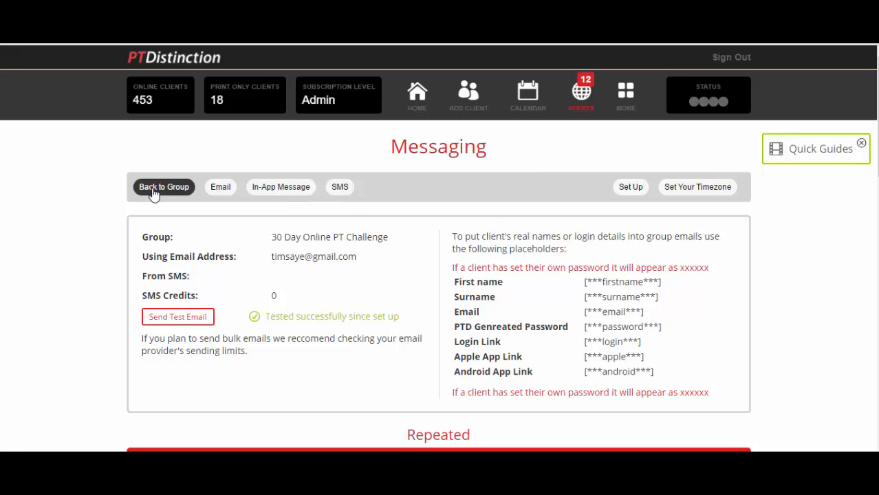
# Leave Messaging via Back to Group to the 30 Day Online PT Challenge dashboard
pyautogui.click(164, 186)
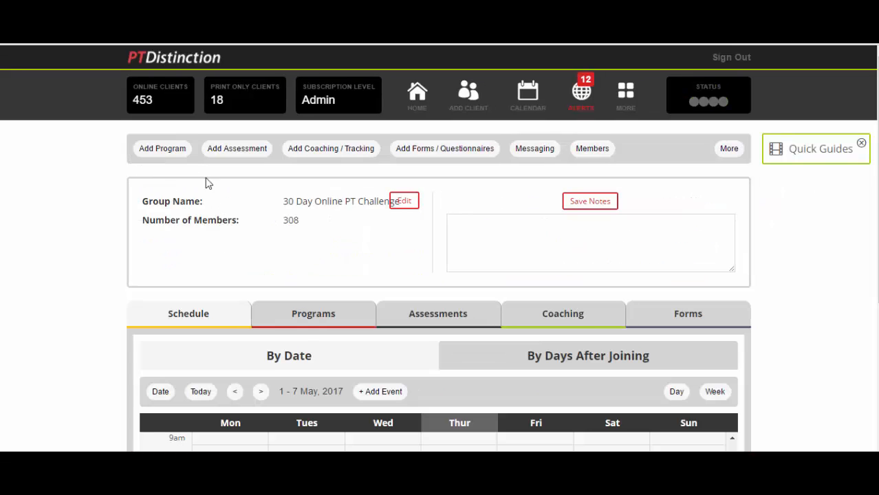
pyautogui.moveTo(351, 168)
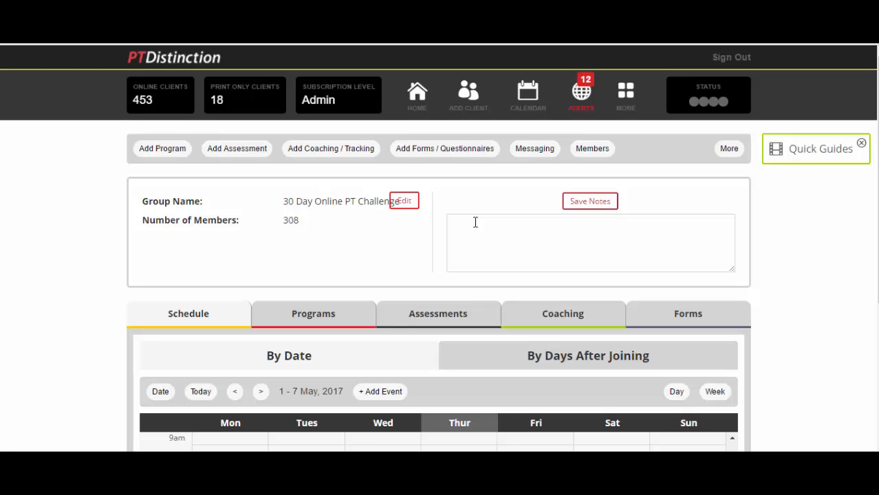
pyautogui.moveTo(625, 93)
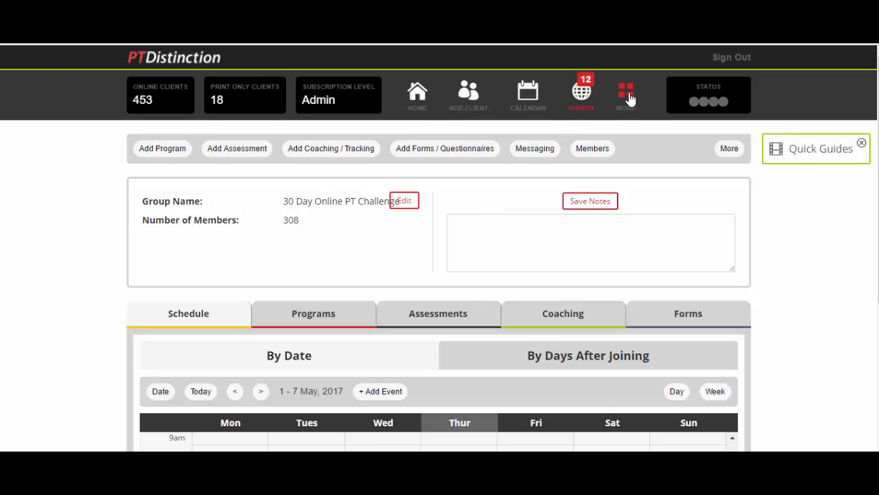
# Open Pre-Loaded Client Accounts and start a new package named 'Challenge'
pyautogui.click(626, 93)
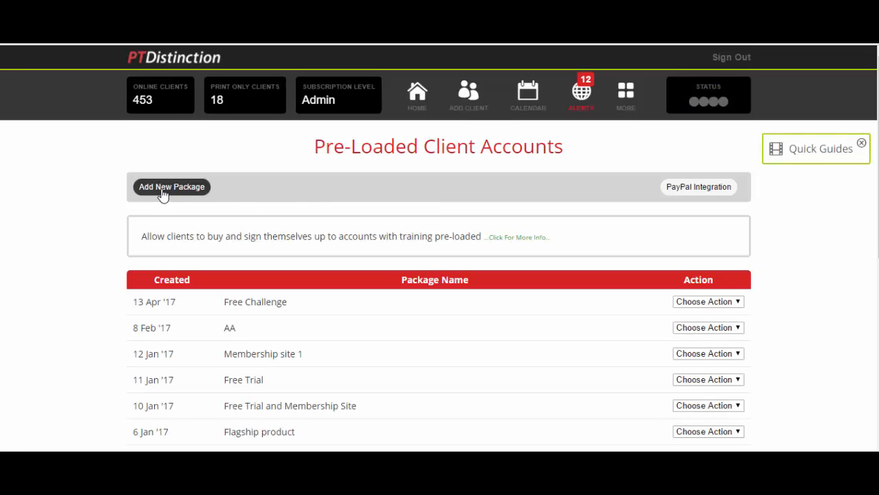
pyautogui.click(171, 186)
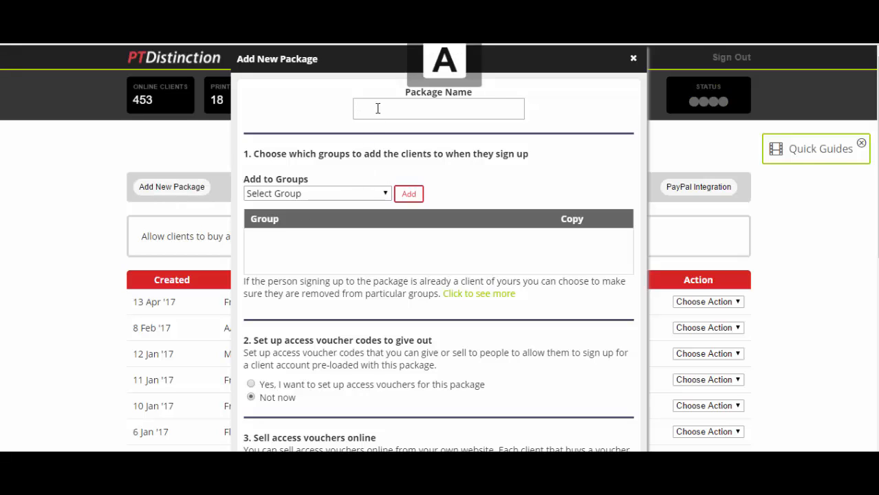
pyautogui.write('Challenge')
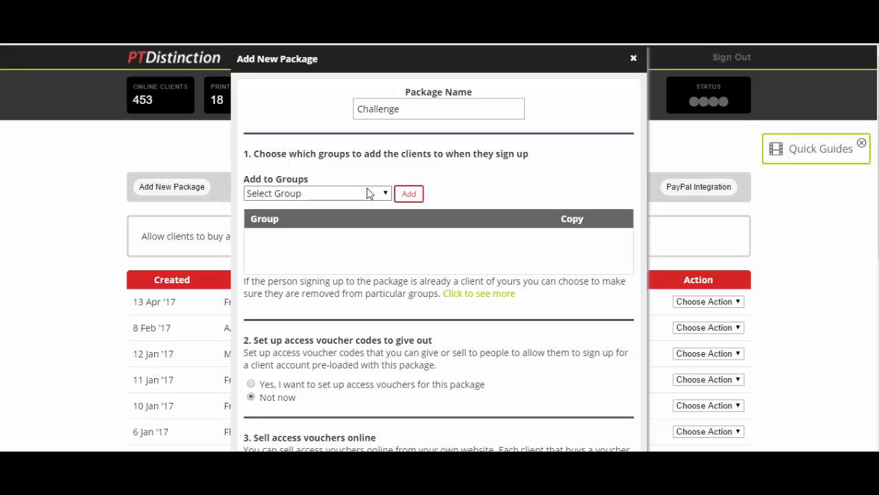
# Add the Online Challenge group to the package and scroll through its settings
pyautogui.click(316, 193)
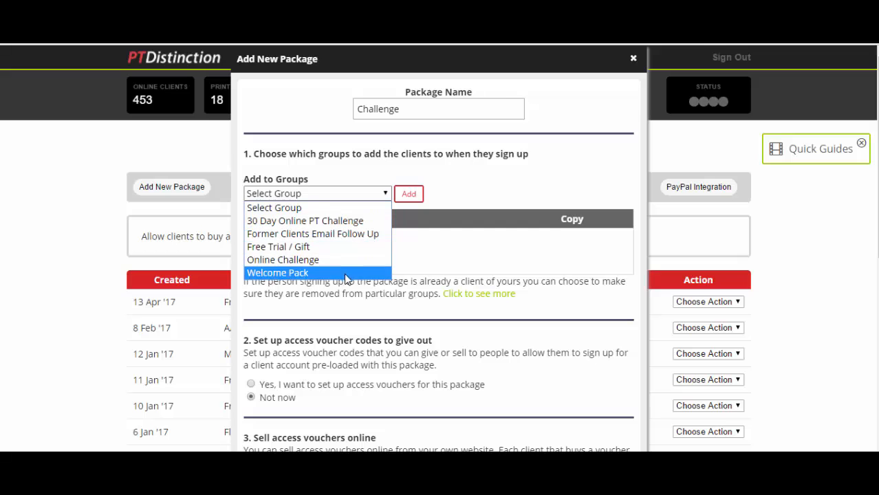
pyautogui.click(283, 259)
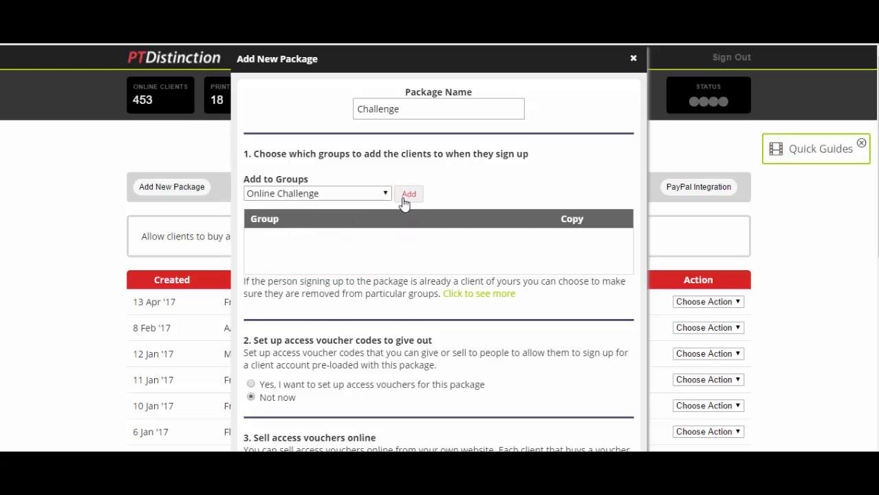
pyautogui.click(409, 193)
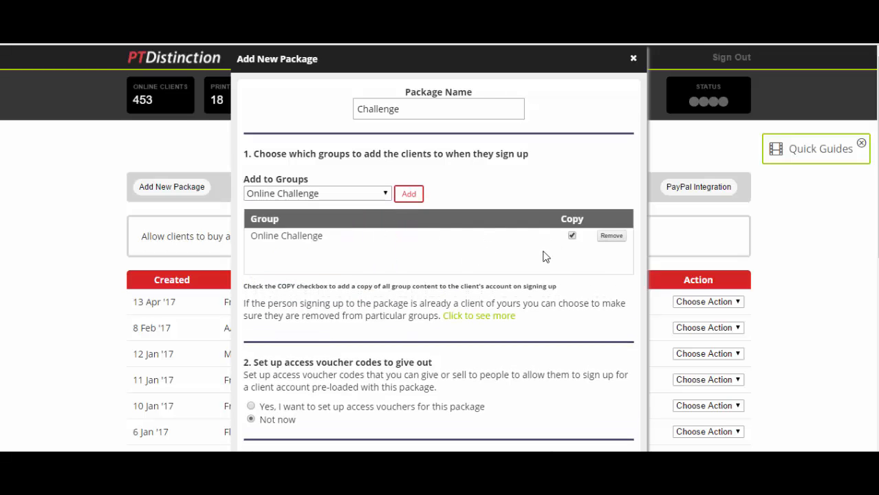
pyautogui.moveTo(572, 235)
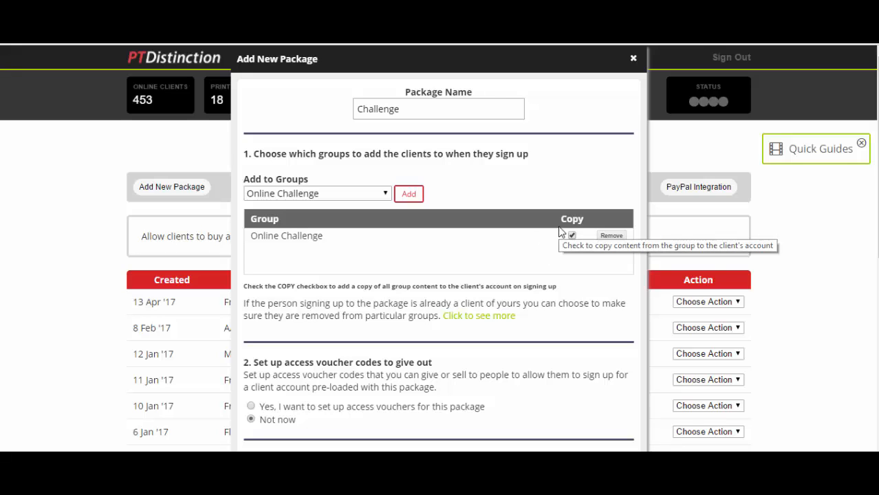
pyautogui.moveTo(529, 268)
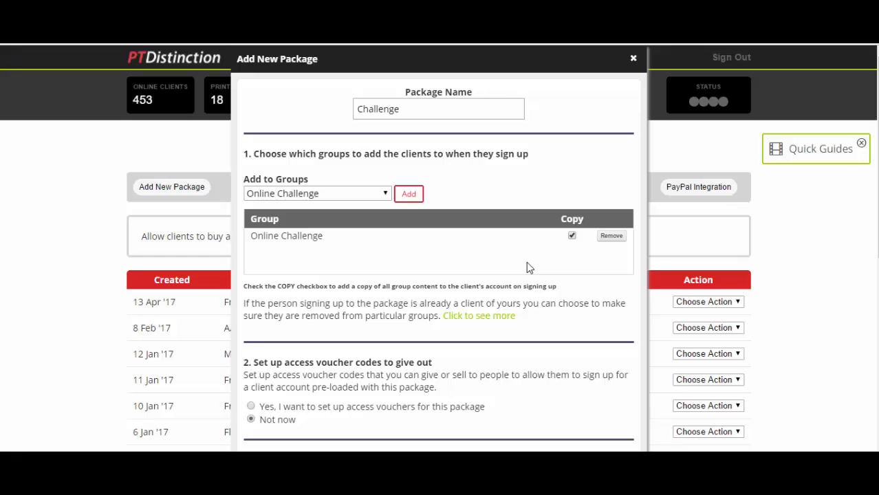
pyautogui.scroll(-3)
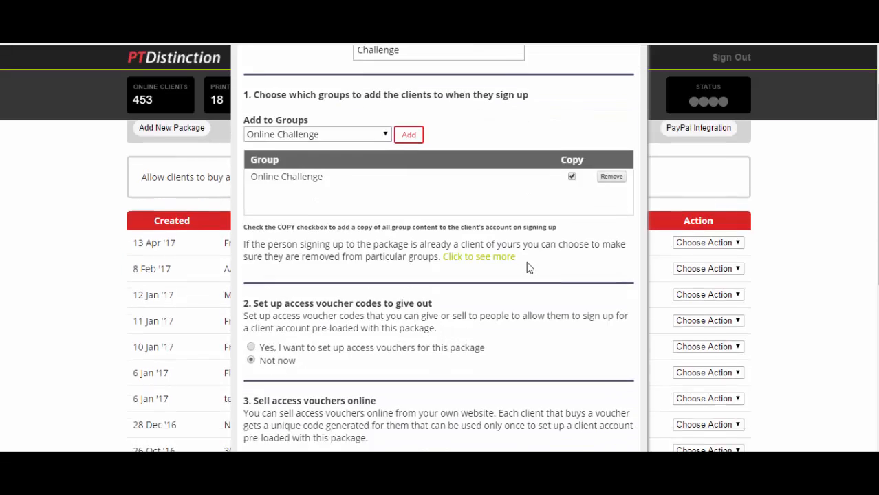
pyautogui.scroll(-3)
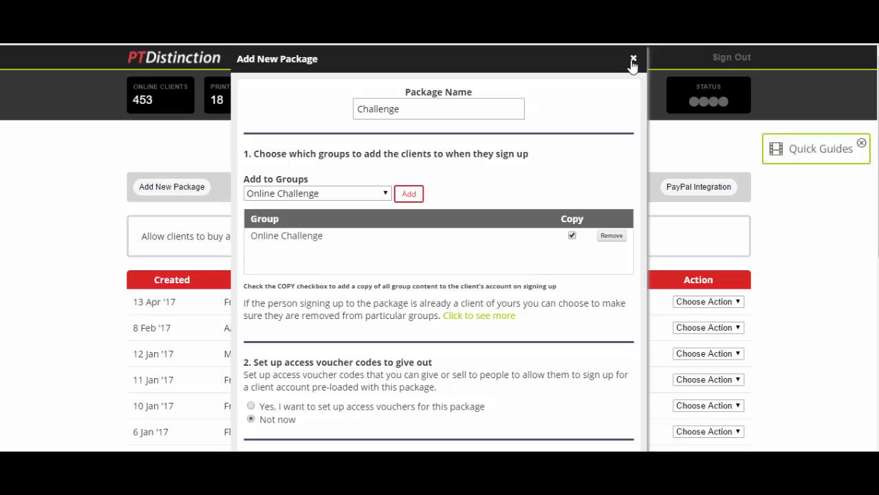
# Discard the Challenge package, preview the New Client form's group list, then return home
pyautogui.click(633, 58)
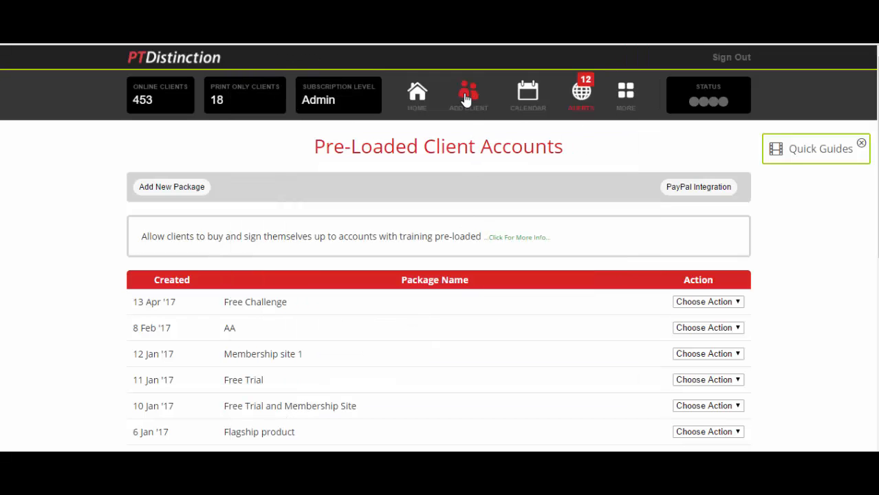
pyautogui.click(468, 93)
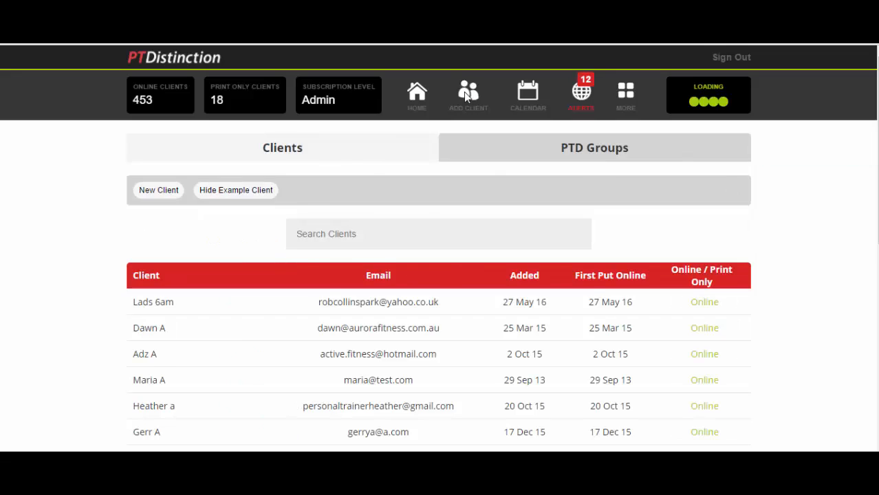
pyautogui.click(468, 95)
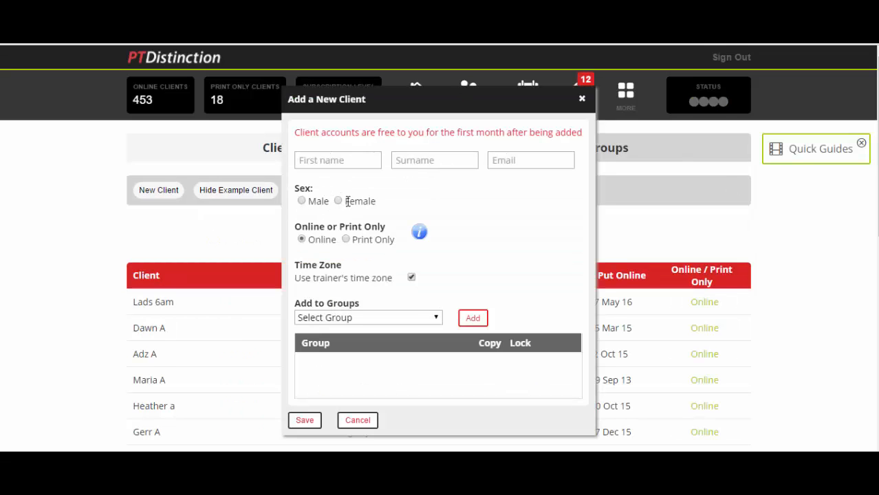
pyautogui.click(368, 317)
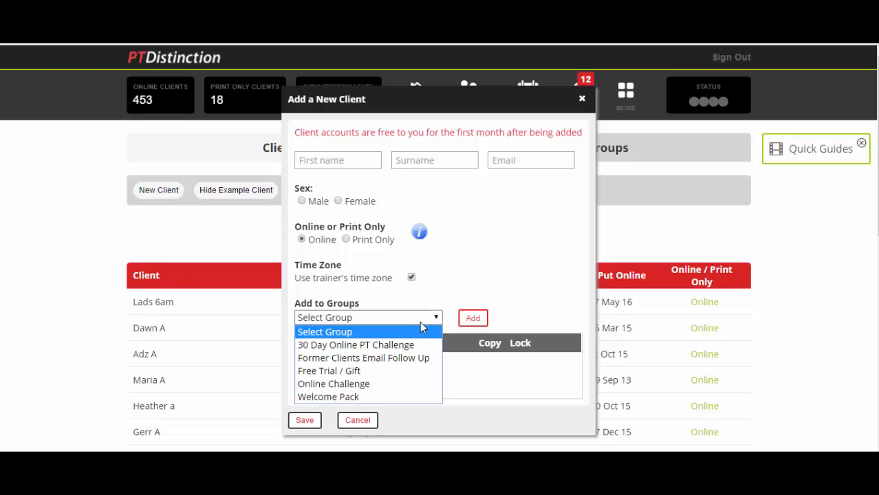
pyautogui.moveTo(368, 358)
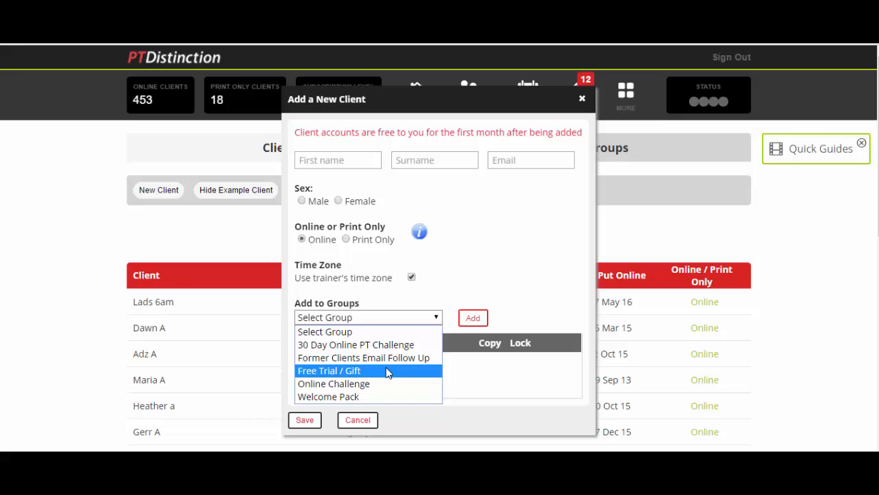
pyautogui.moveTo(363, 397)
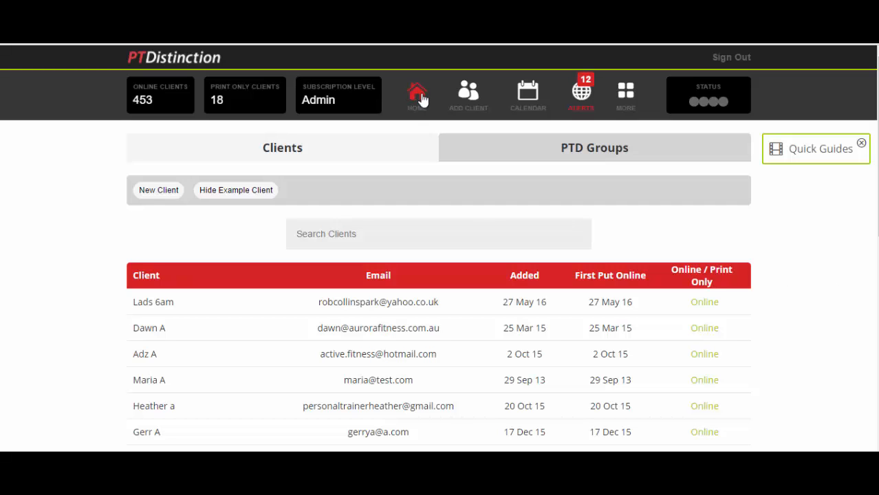
pyautogui.click(418, 93)
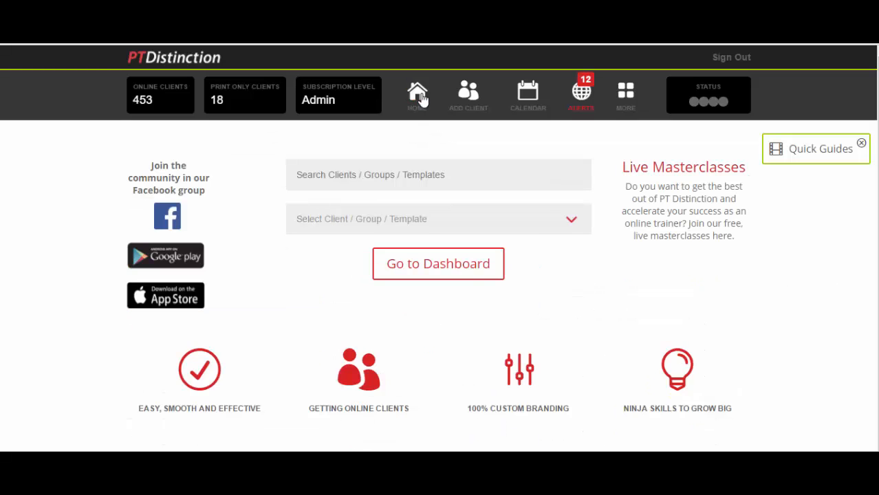